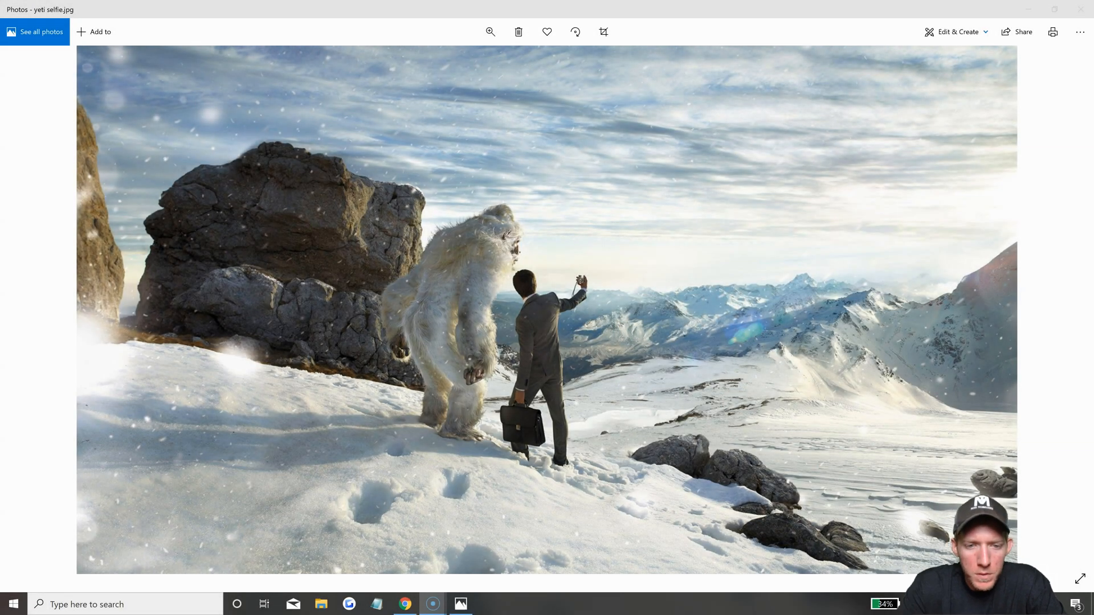
- Leave the photo viewer for the Gmail inbox and show the Google apps list
{"action": "left_click", "coordinate": [404, 604]}
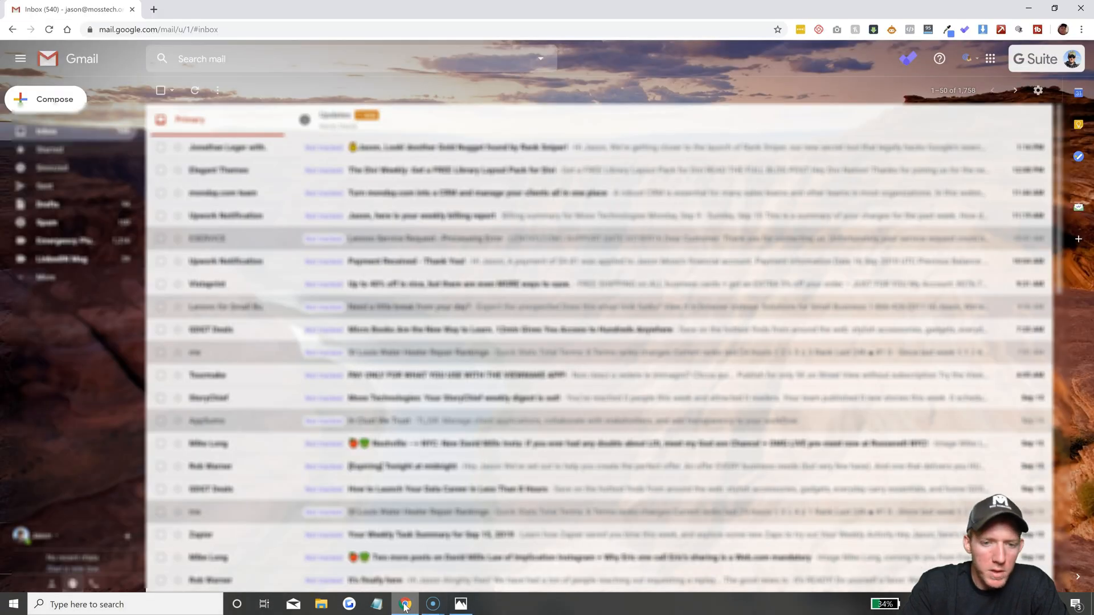
{"action": "mouse_move", "coordinate": [667, 186]}
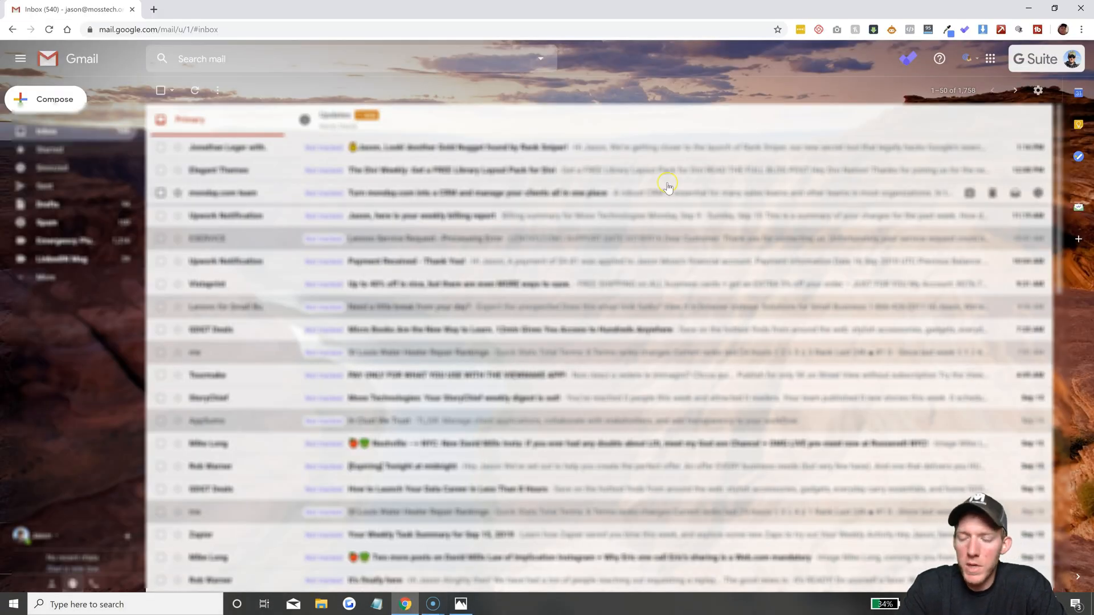
{"action": "mouse_move", "coordinate": [840, 110]}
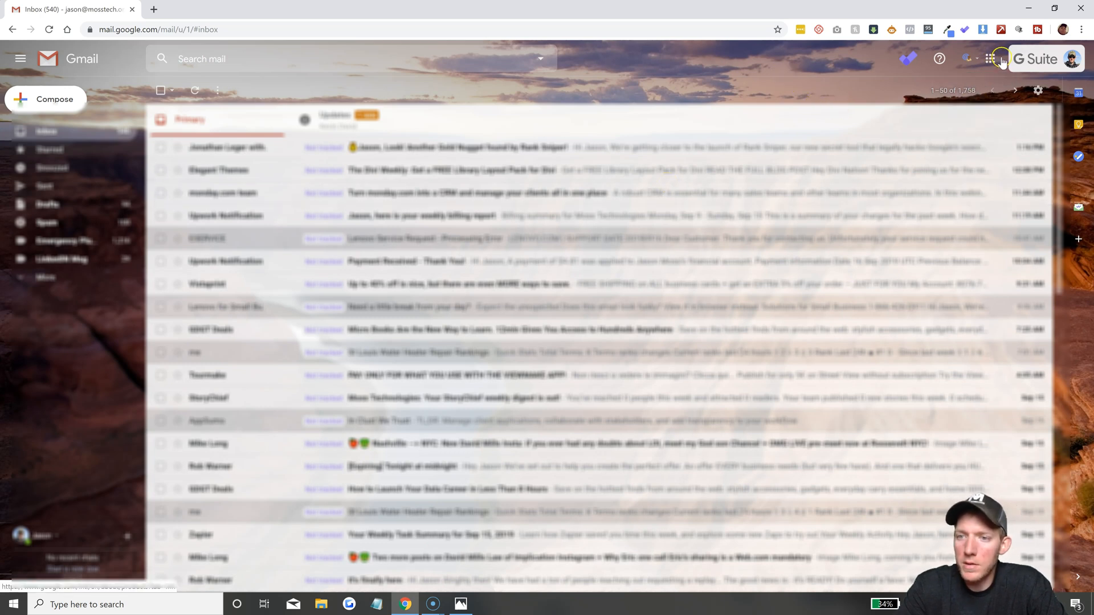
{"action": "left_click", "coordinate": [994, 59]}
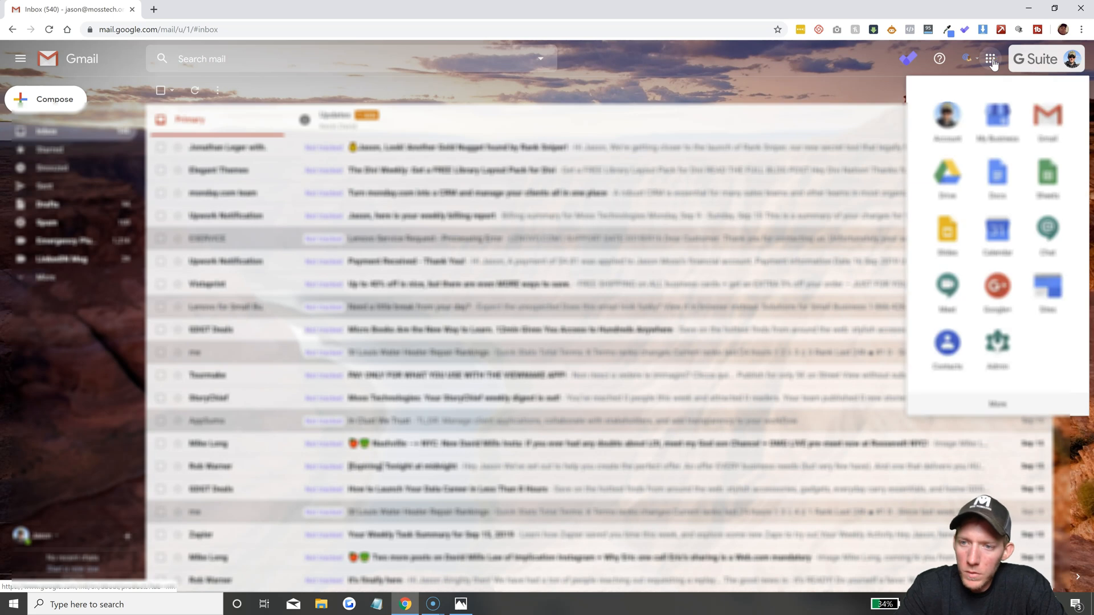
{"action": "mouse_move", "coordinate": [994, 390]}
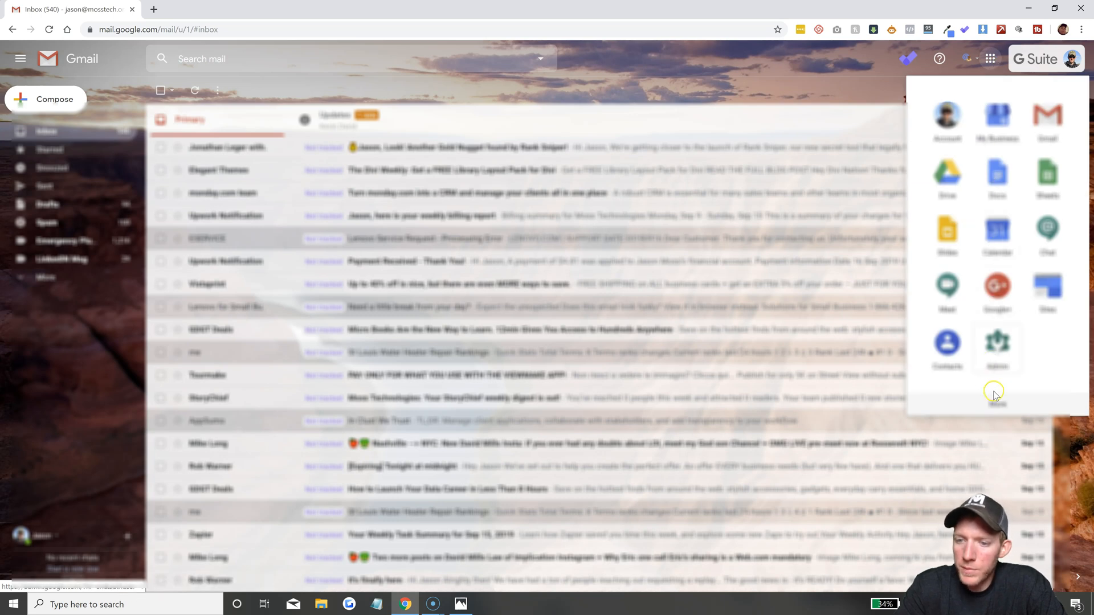
{"action": "mouse_move", "coordinate": [1010, 401]}
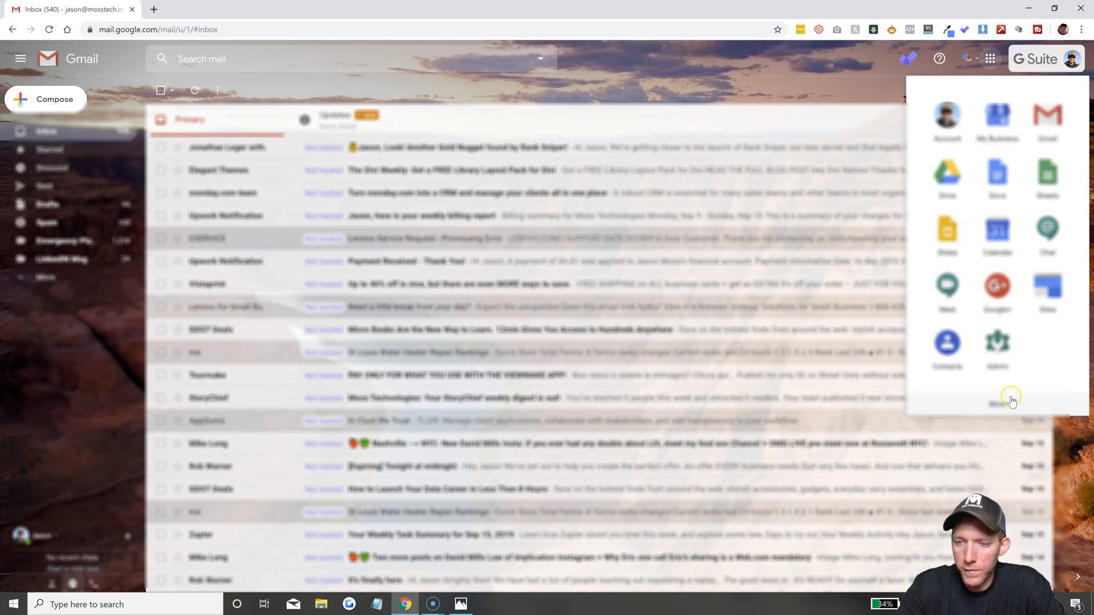
{"action": "mouse_move", "coordinate": [1001, 352]}
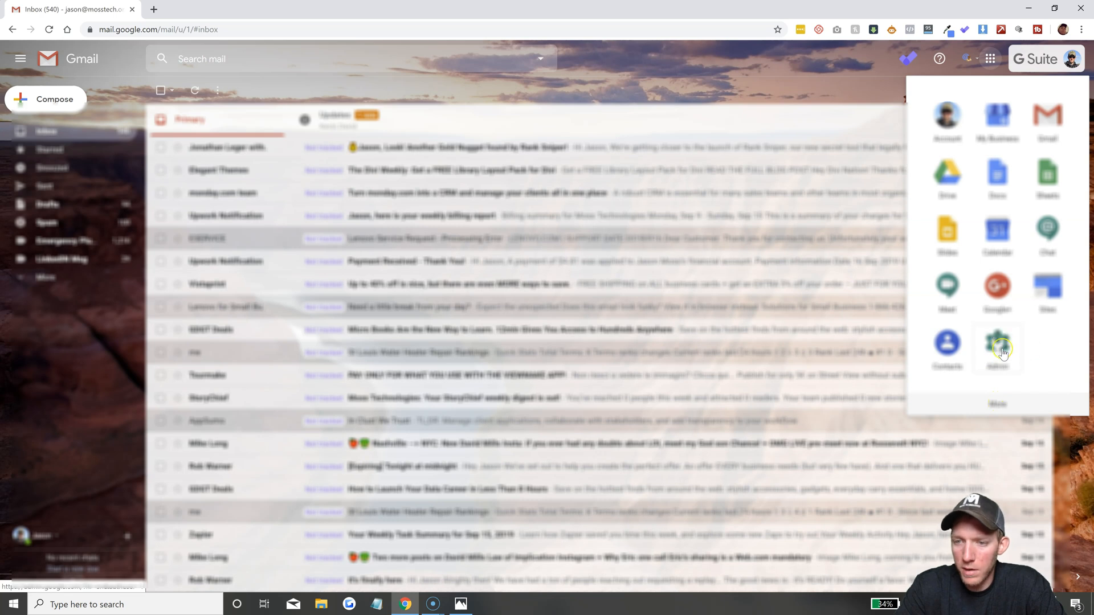
{"action": "mouse_move", "coordinate": [1000, 351]}
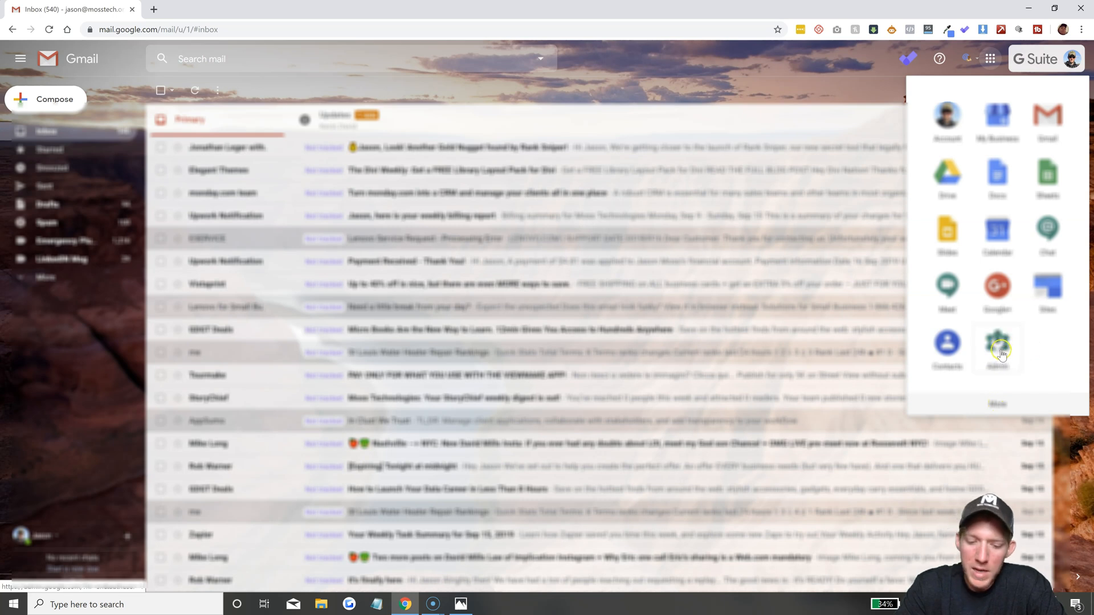
- Launch the Admin console and go to Apps > G Suite core services
{"action": "left_click", "coordinate": [998, 347]}
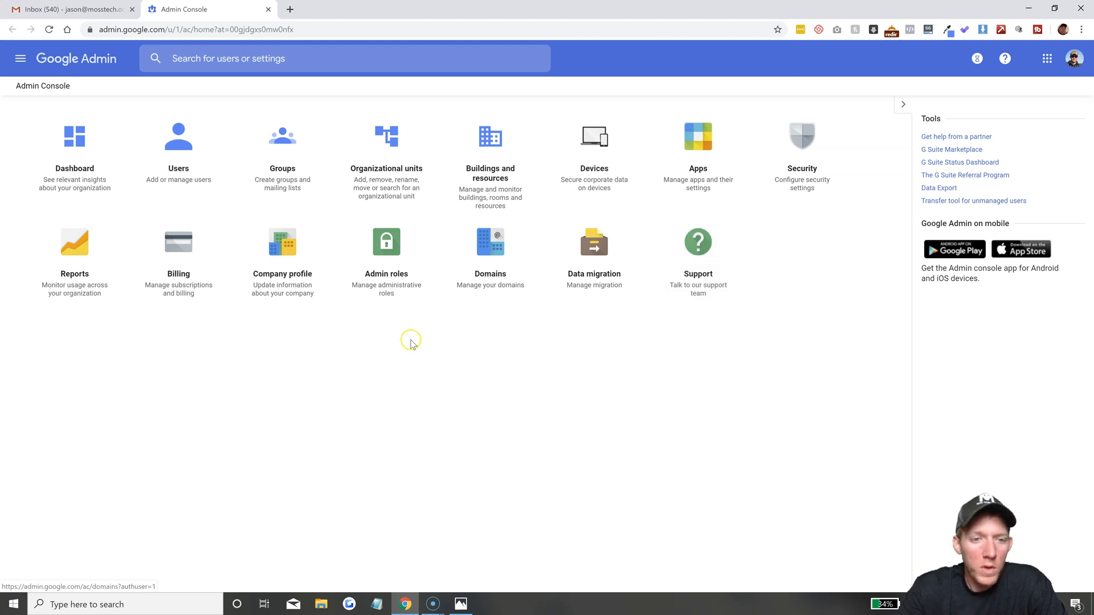
{"action": "left_click", "coordinate": [697, 146]}
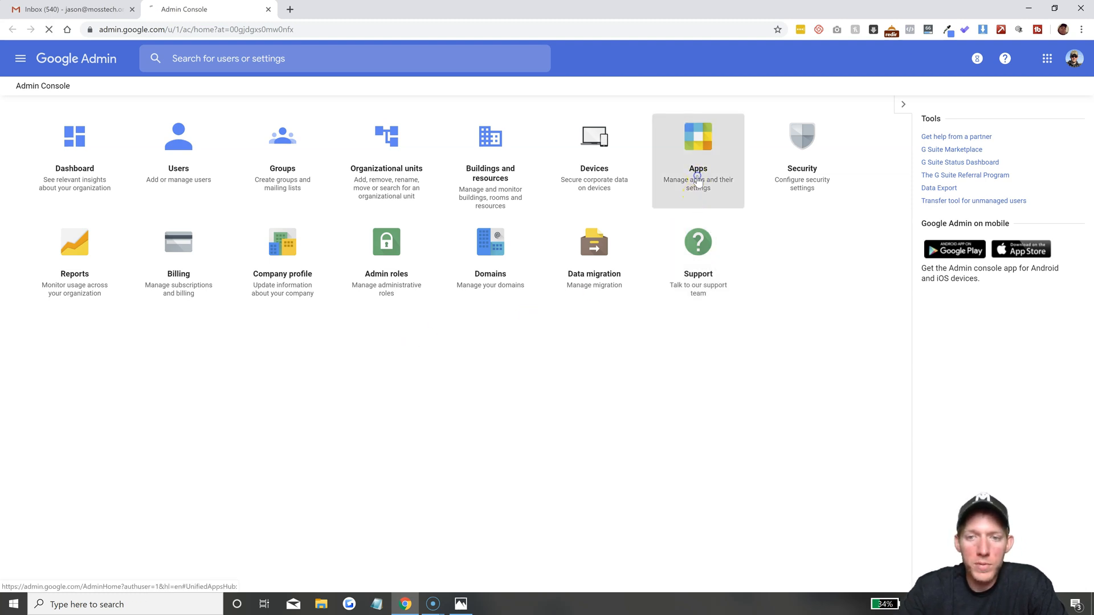
{"action": "left_click", "coordinate": [697, 147]}
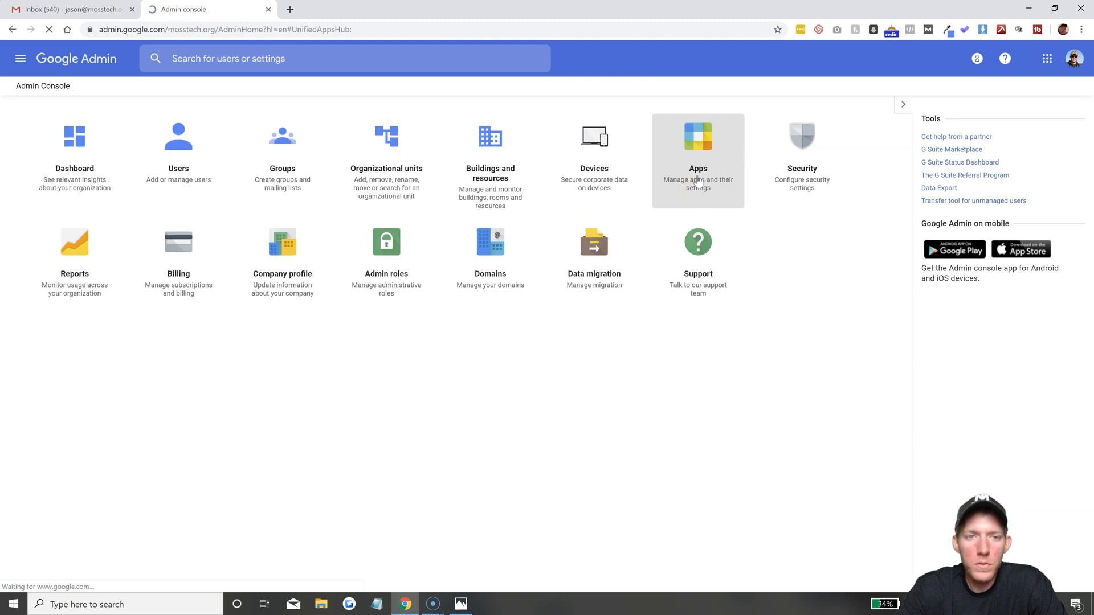
{"action": "left_click", "coordinate": [697, 147]}
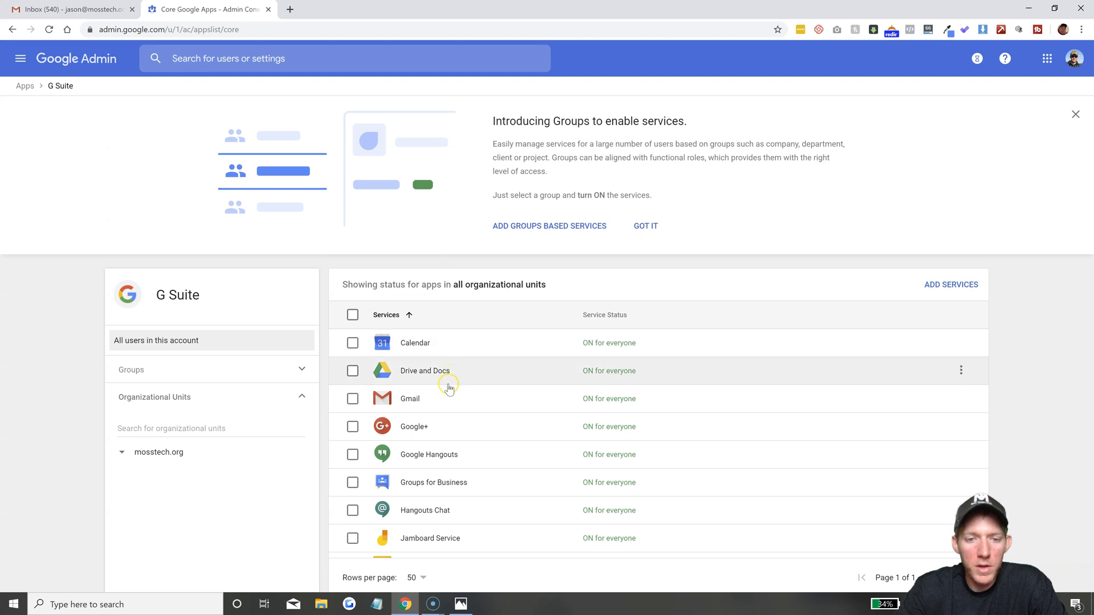
- Select Gmail from the G Suite services and browse its settings sections
{"action": "left_click", "coordinate": [410, 398]}
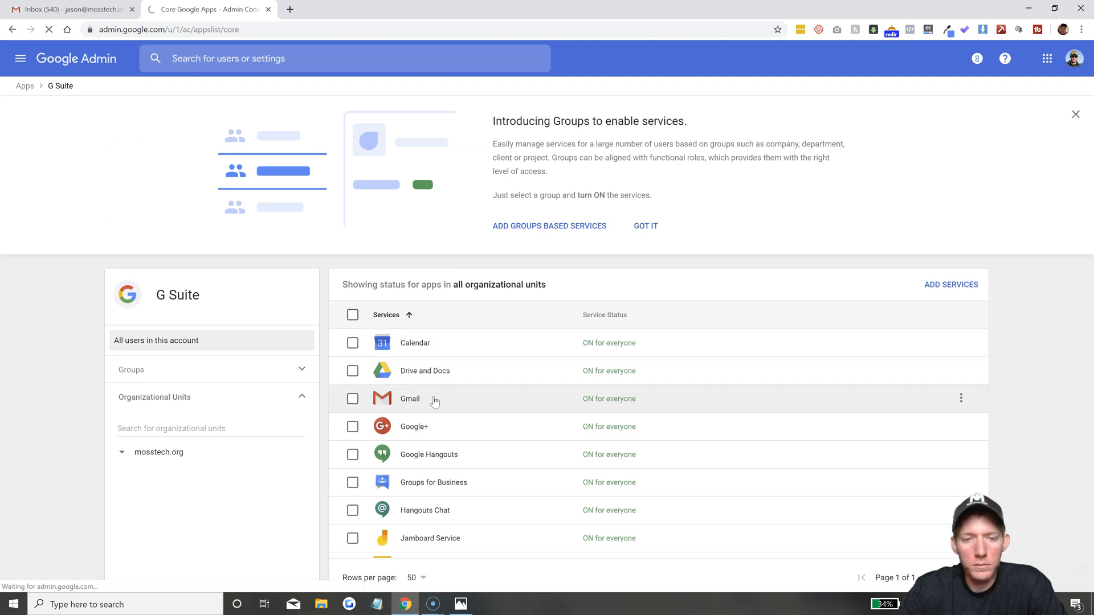
{"action": "left_click", "coordinate": [410, 398]}
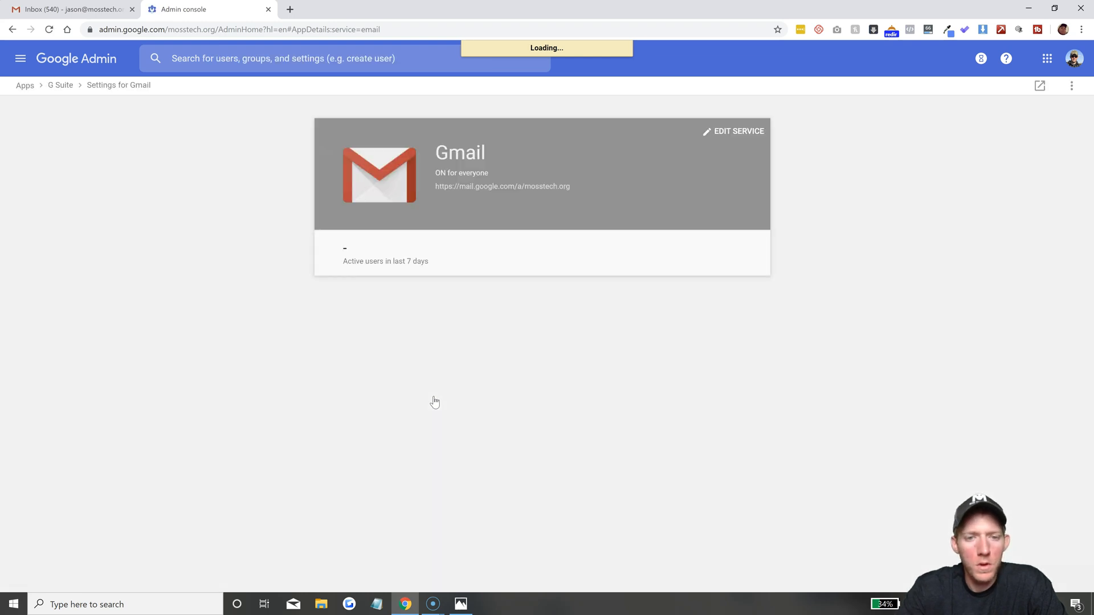
{"action": "scroll", "scroll_direction": "down", "scroll_amount": 3}
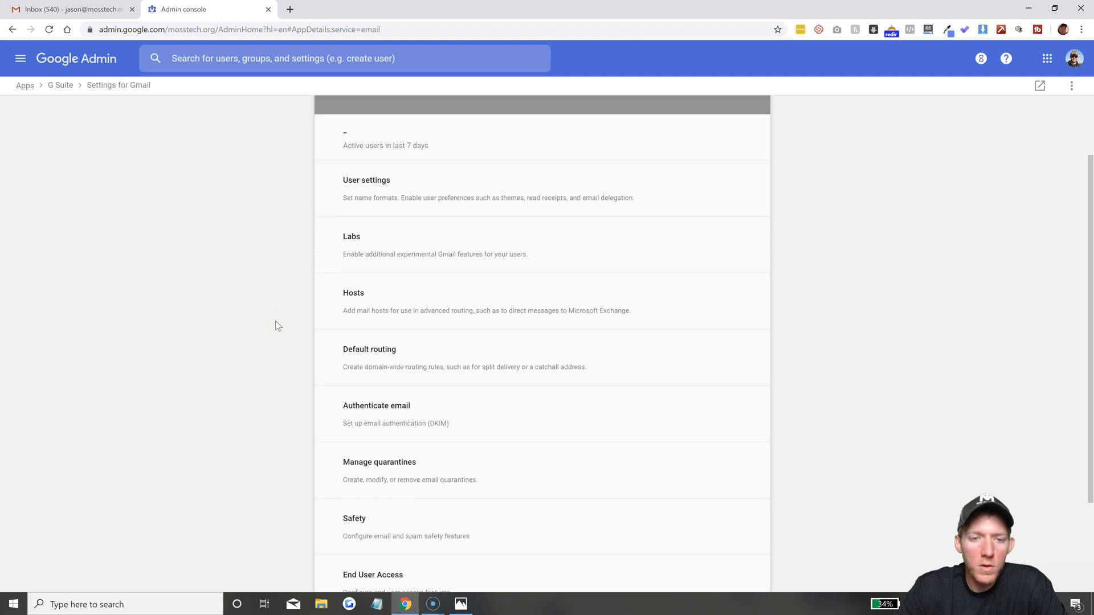
{"action": "scroll", "scroll_direction": "down", "scroll_amount": 3}
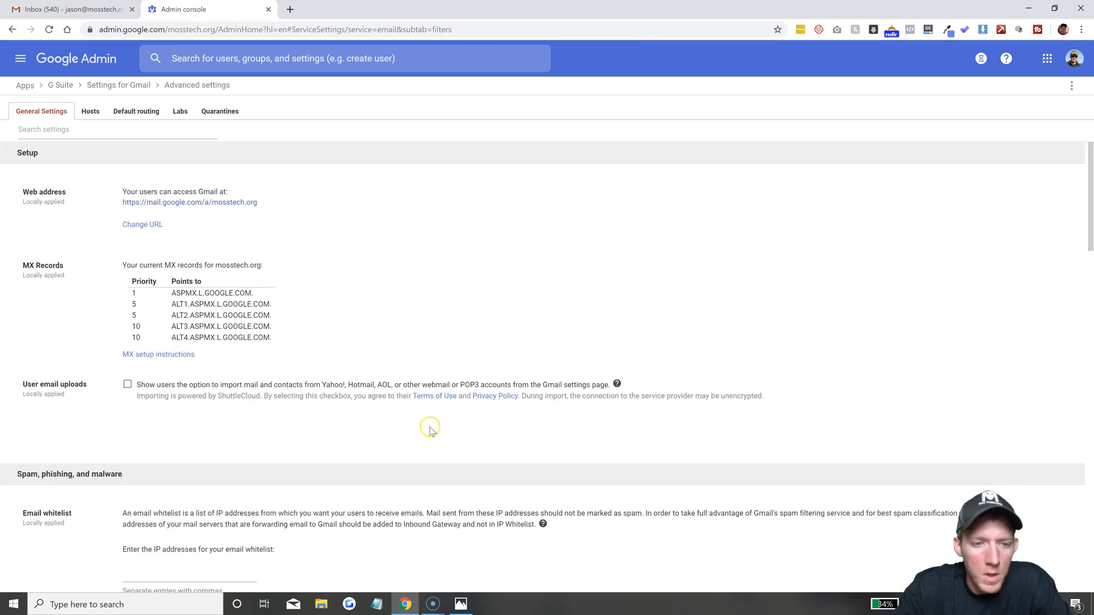
- Scroll down General Settings to the Routing section
{"action": "scroll", "scroll_direction": "down", "scroll_amount": 3}
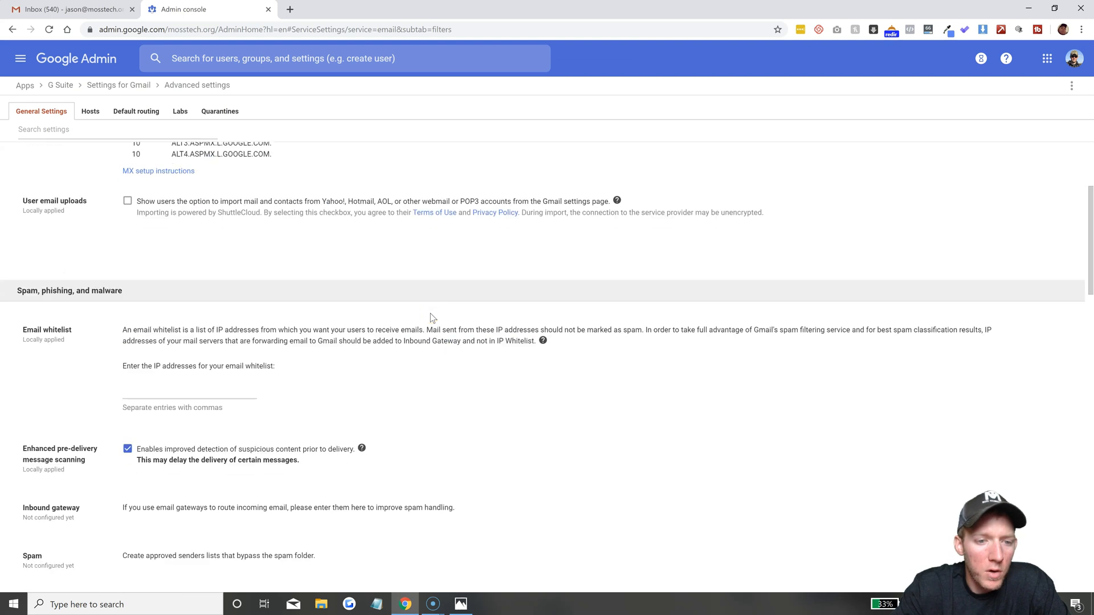
{"action": "scroll", "scroll_direction": "down", "scroll_amount": 3}
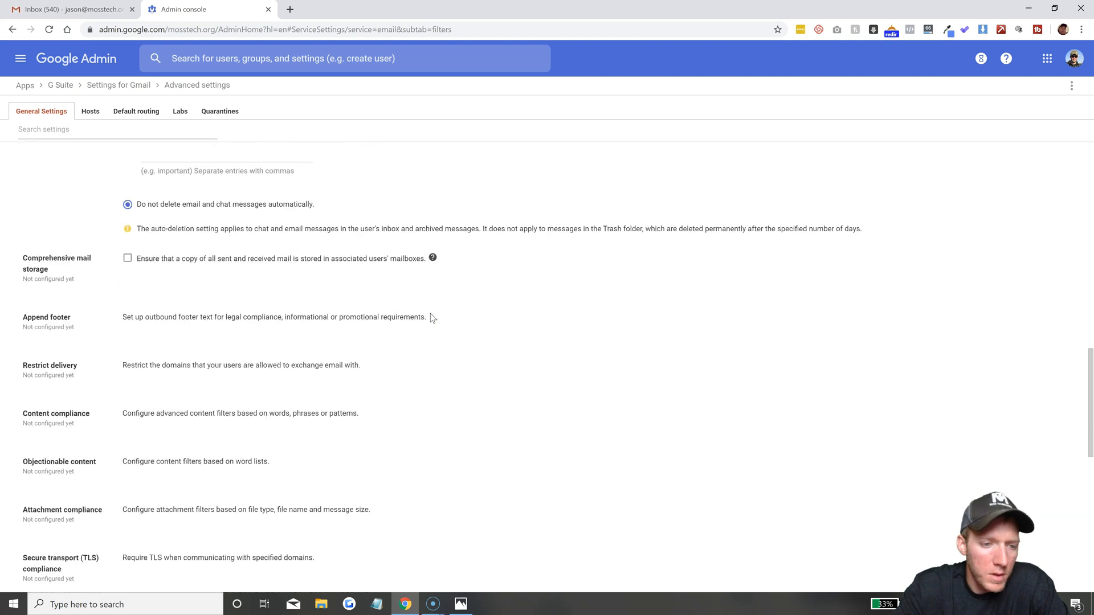
{"action": "scroll", "scroll_direction": "down", "scroll_amount": 3}
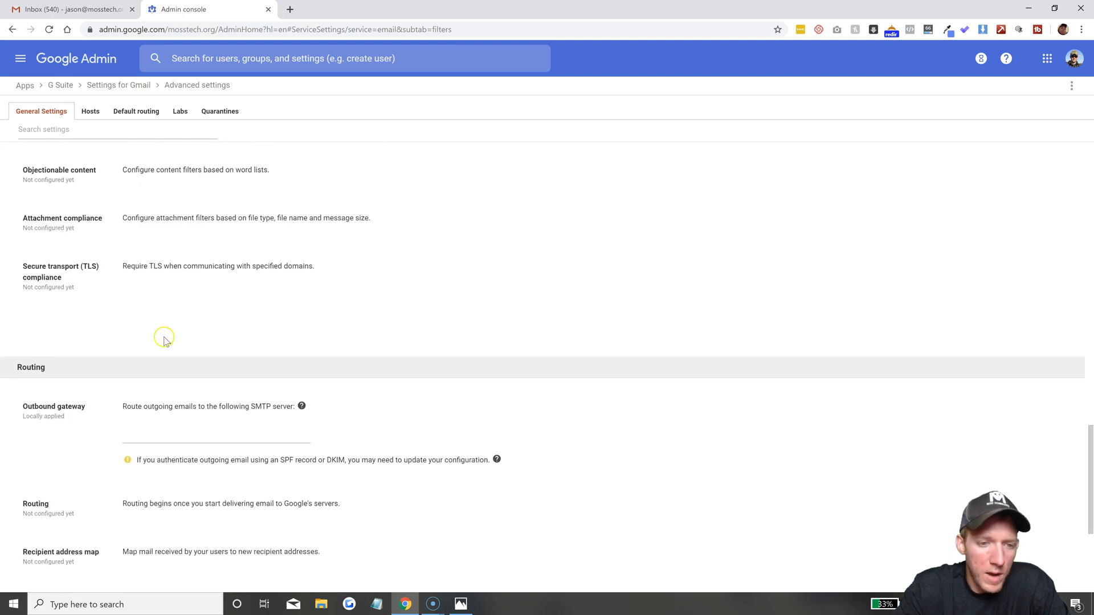
{"action": "mouse_move", "coordinate": [144, 389]}
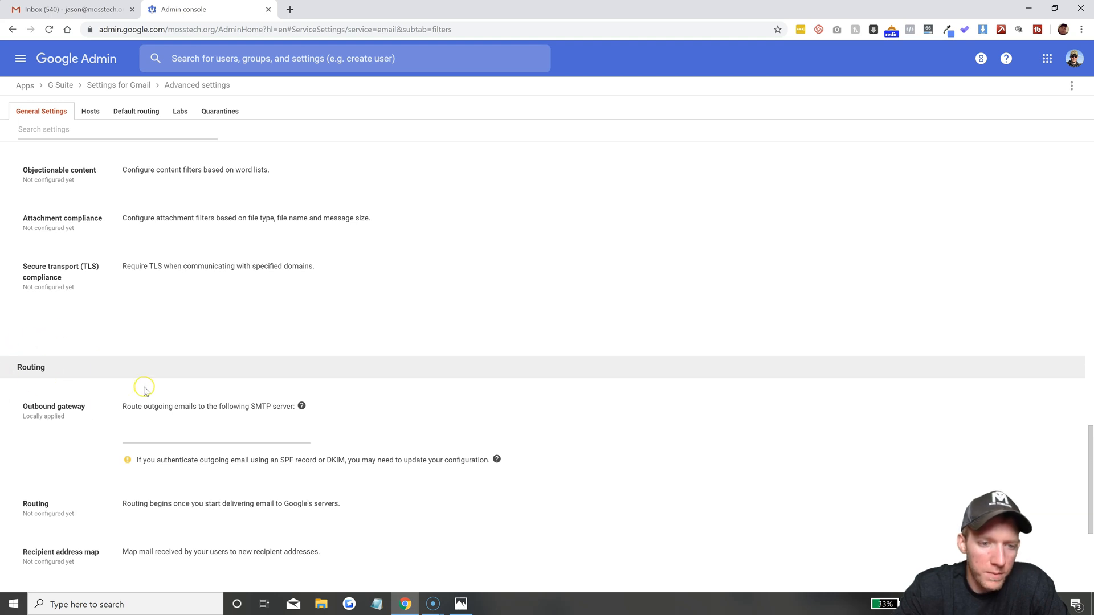
{"action": "scroll", "scroll_direction": "down", "scroll_amount": 3}
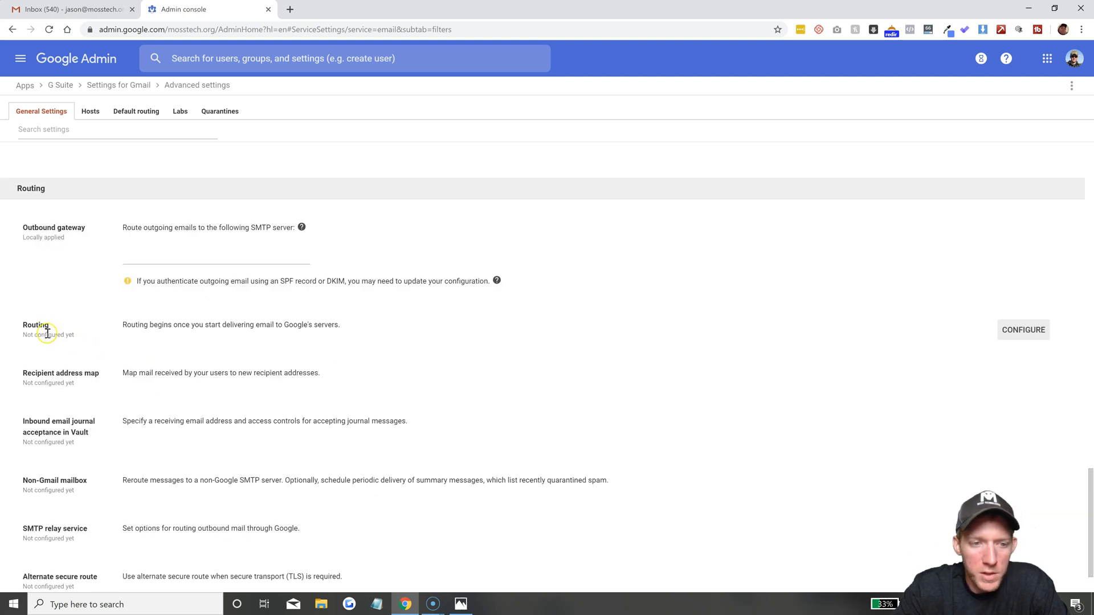
{"action": "mouse_move", "coordinate": [621, 330]}
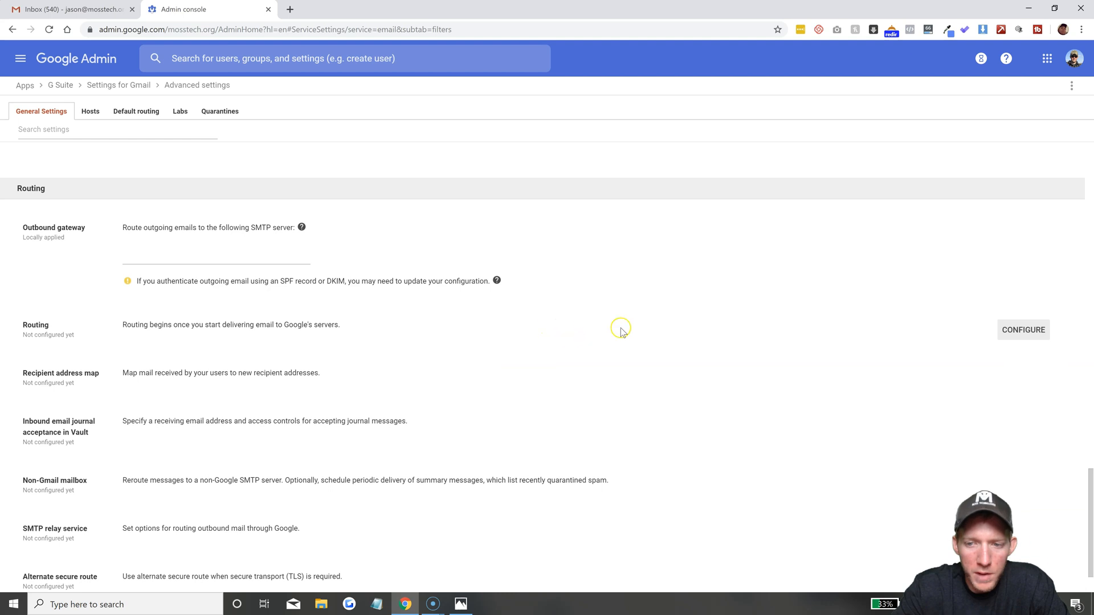
{"action": "mouse_move", "coordinate": [947, 347]}
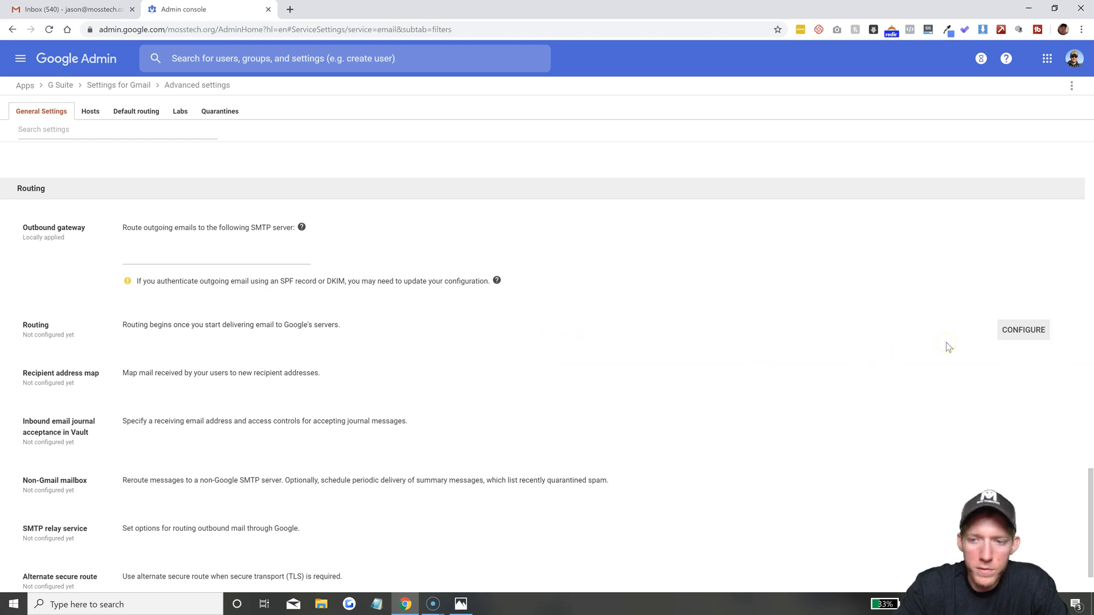
- Begin a new Routing setting via Add setting
{"action": "left_click", "coordinate": [1022, 329]}
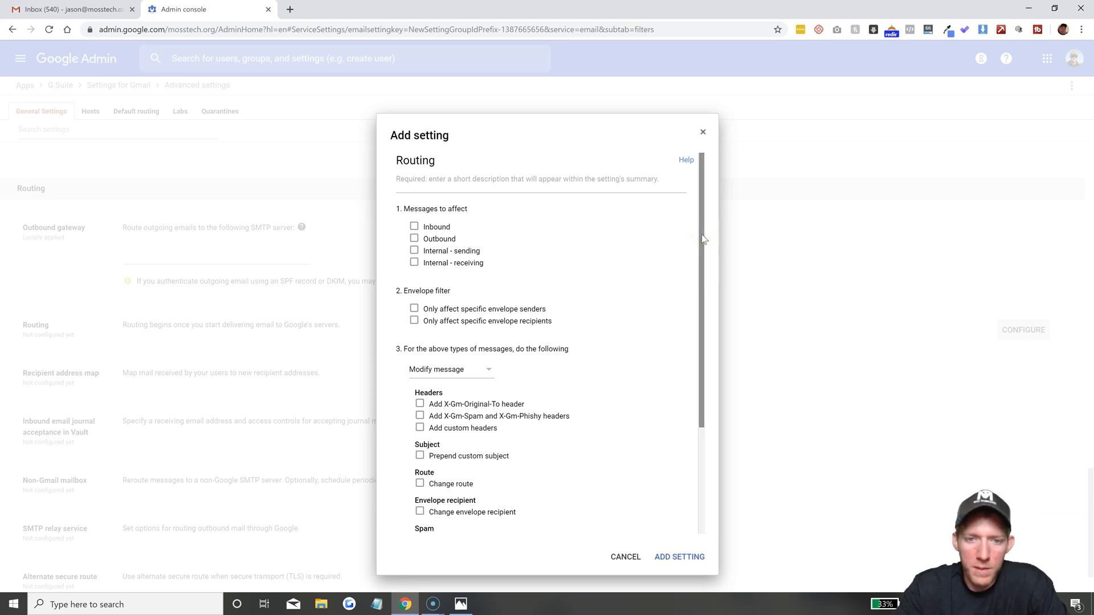
{"action": "scroll", "scroll_direction": "down", "scroll_amount": 3}
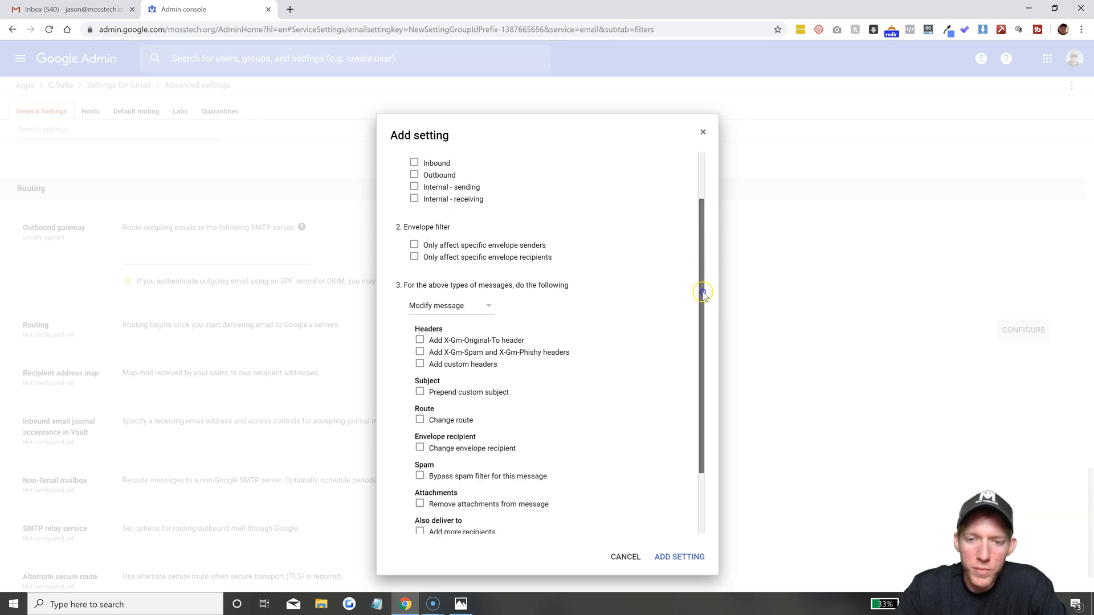
{"action": "scroll", "scroll_direction": "up", "scroll_amount": 3}
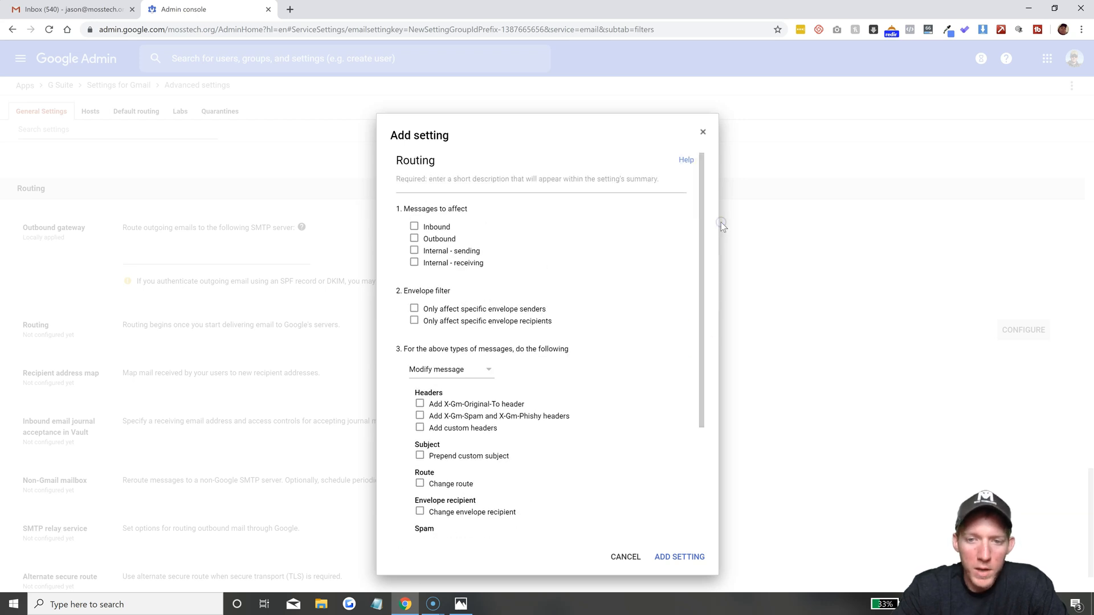
{"action": "mouse_move", "coordinate": [573, 249]}
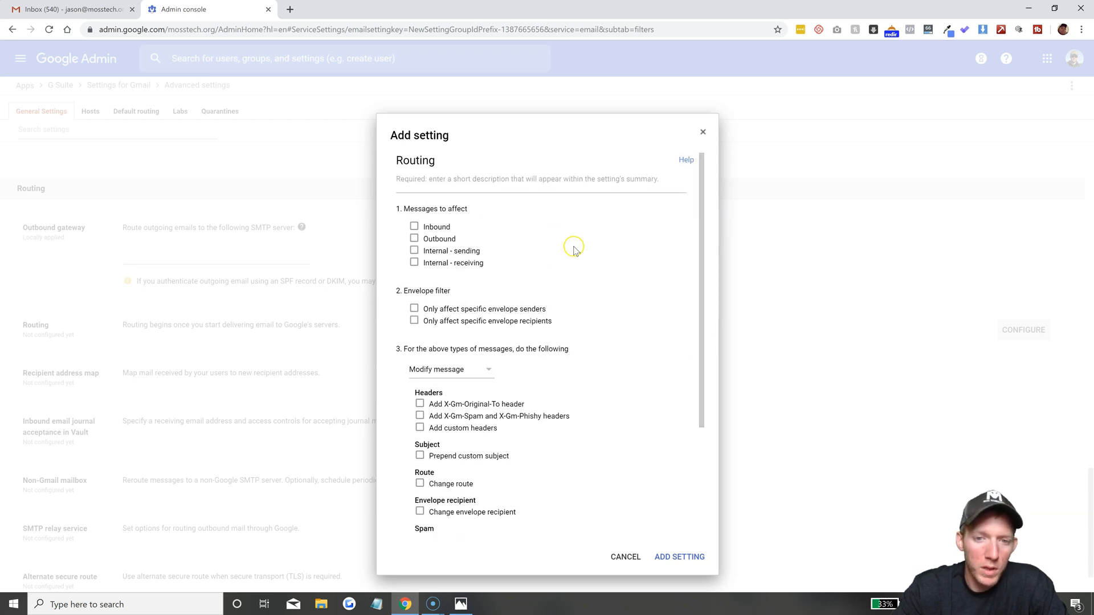
{"action": "mouse_move", "coordinate": [574, 249]}
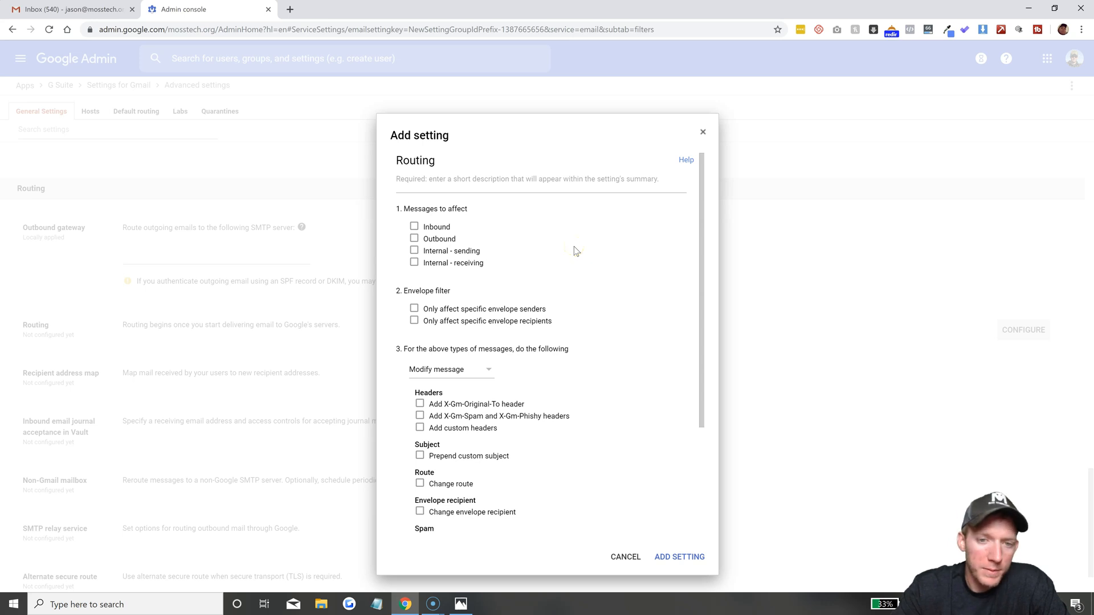
{"action": "mouse_move", "coordinate": [634, 239]}
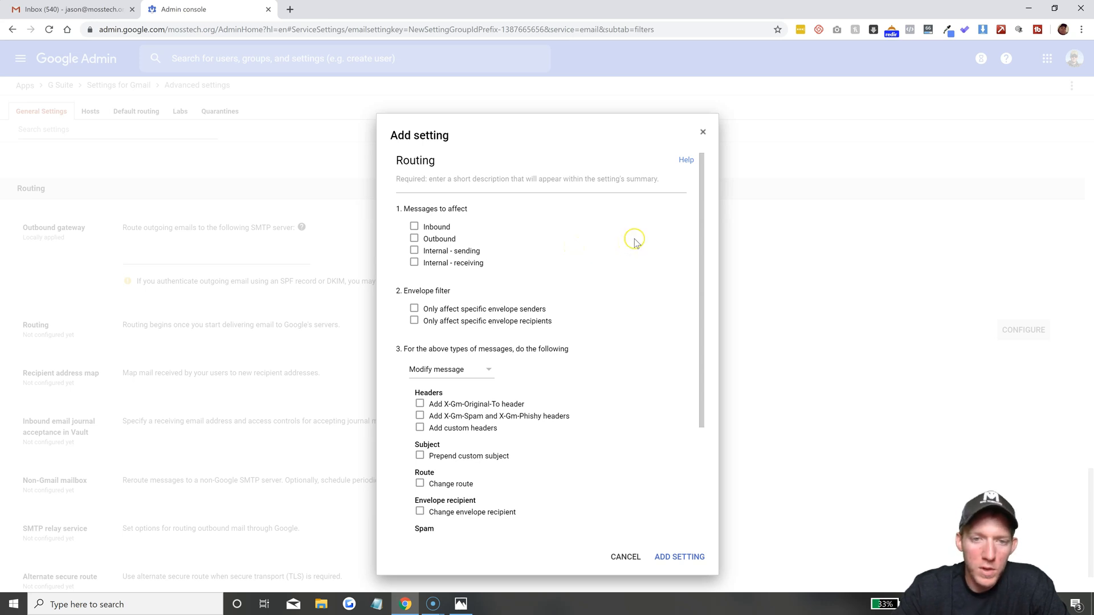
{"action": "mouse_move", "coordinate": [437, 214]}
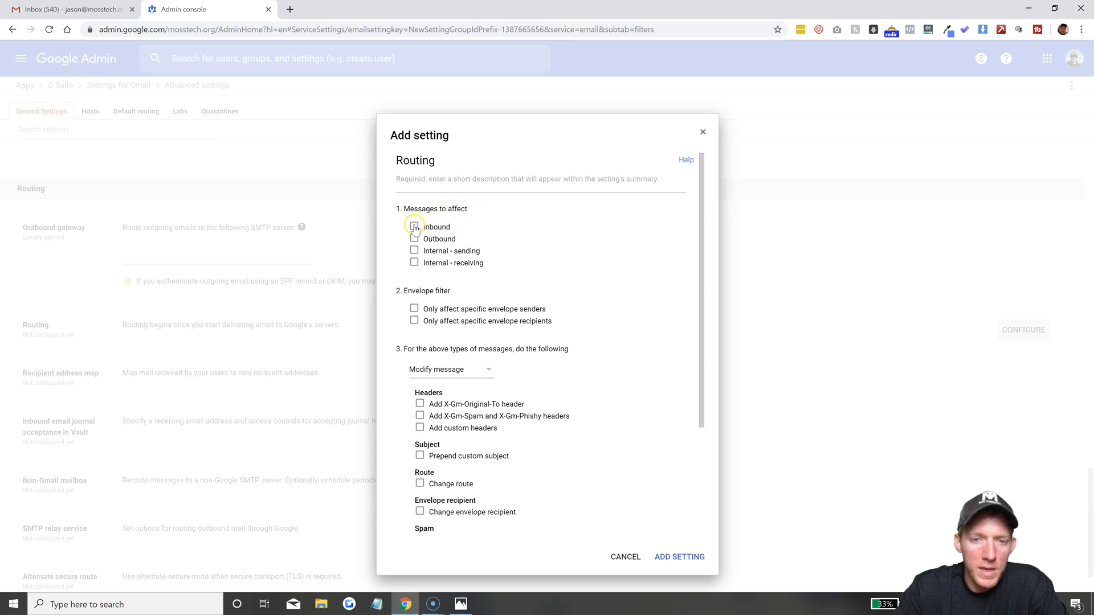
- Apply it to Inbound and Internal - receiving messages with Modify message action
{"action": "left_click", "coordinate": [413, 227]}
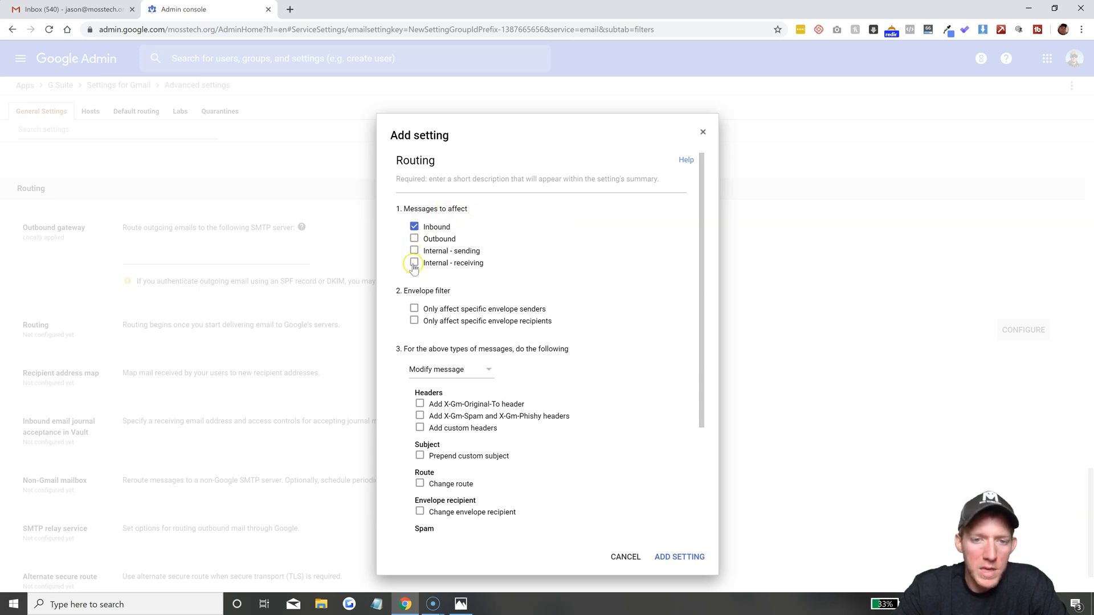
{"action": "left_click", "coordinate": [414, 262]}
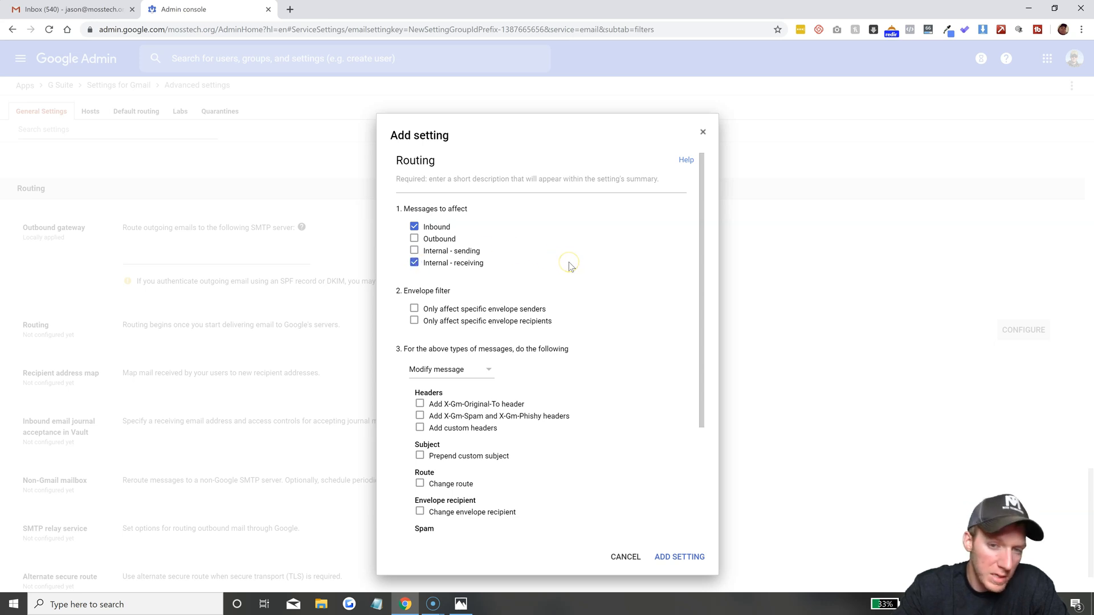
{"action": "mouse_move", "coordinate": [571, 266]}
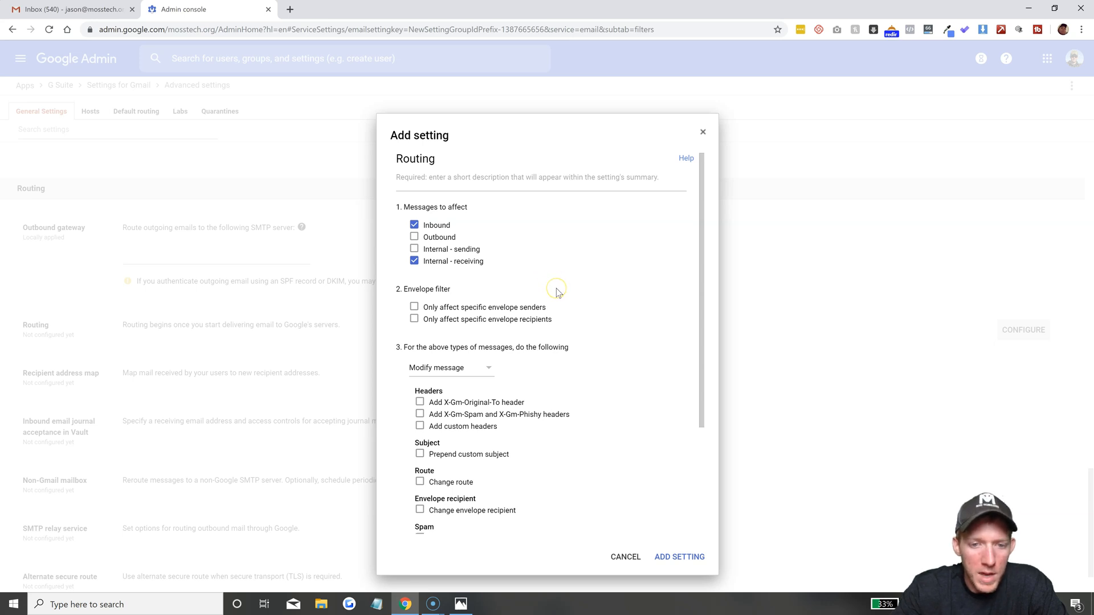
{"action": "scroll", "scroll_direction": "down", "scroll_amount": 3}
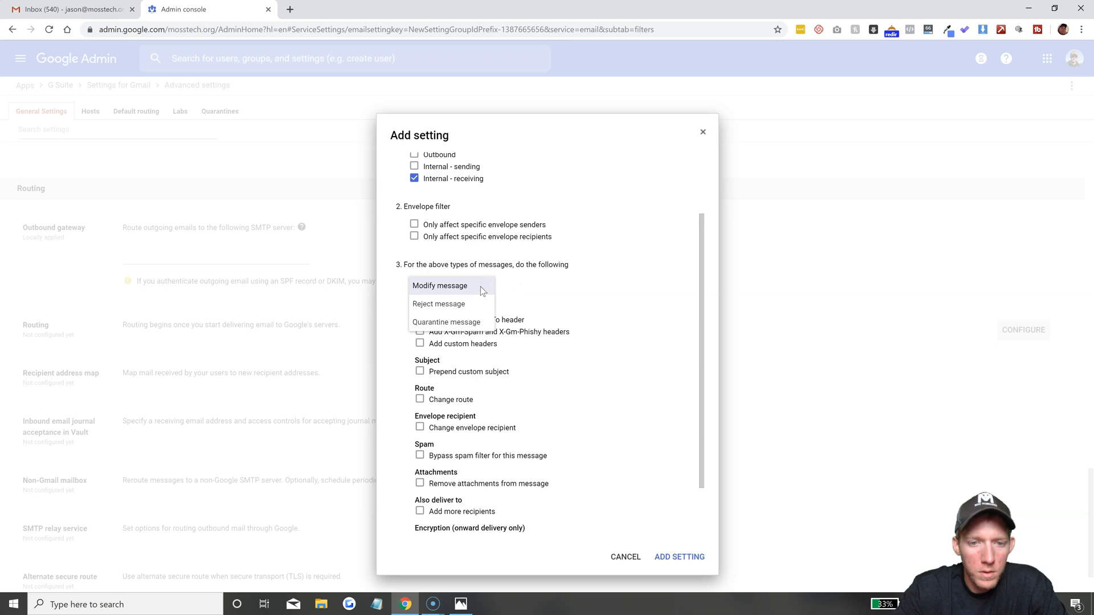
{"action": "left_click", "coordinate": [440, 285]}
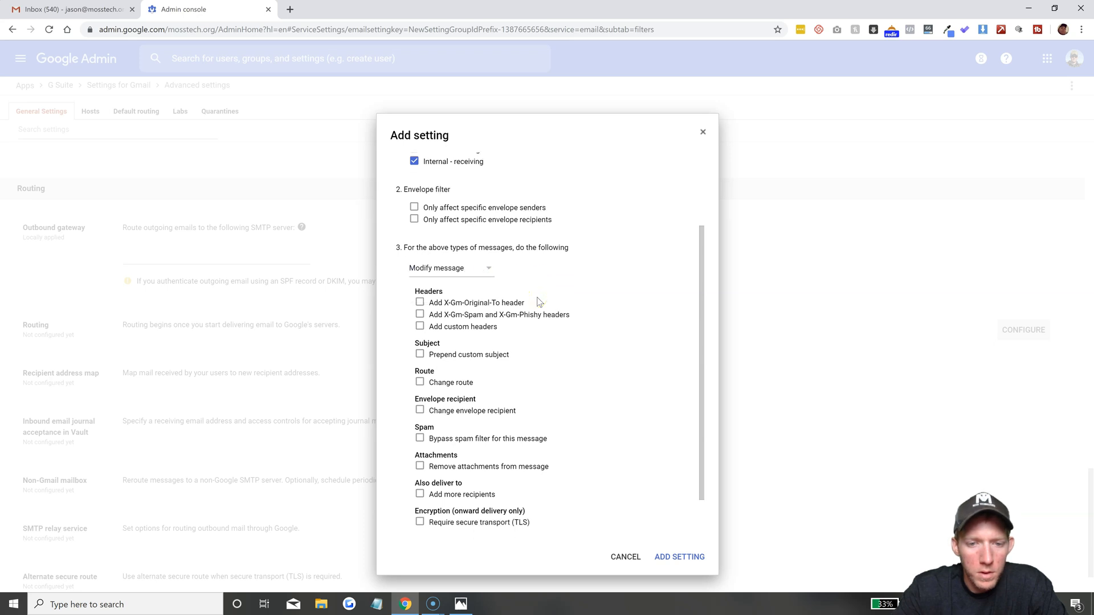
{"action": "scroll", "scroll_direction": "down", "scroll_amount": 3}
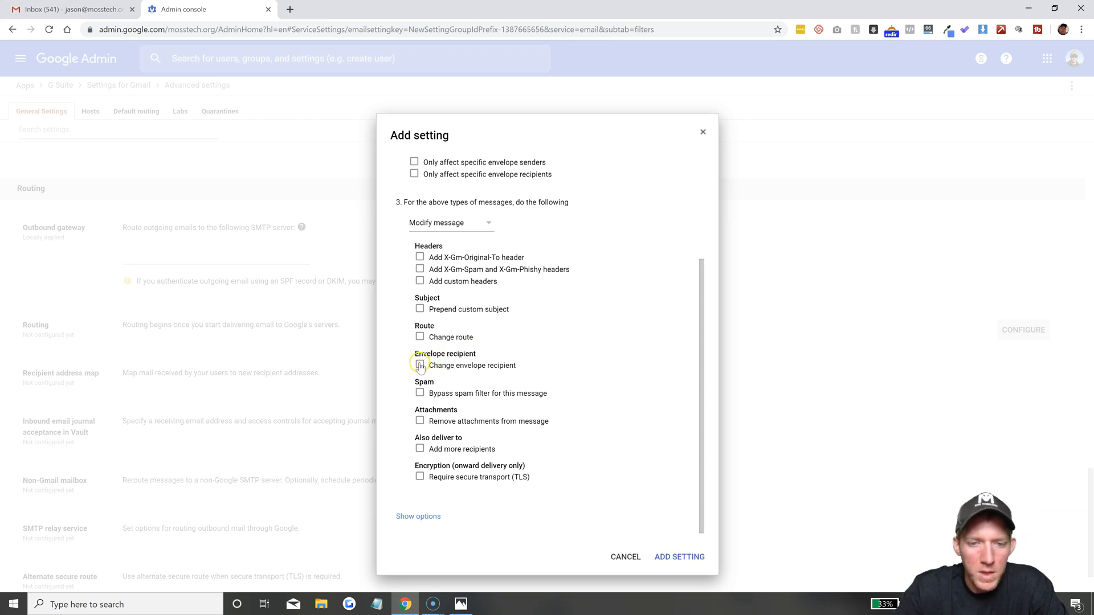
{"action": "left_click", "coordinate": [419, 365]}
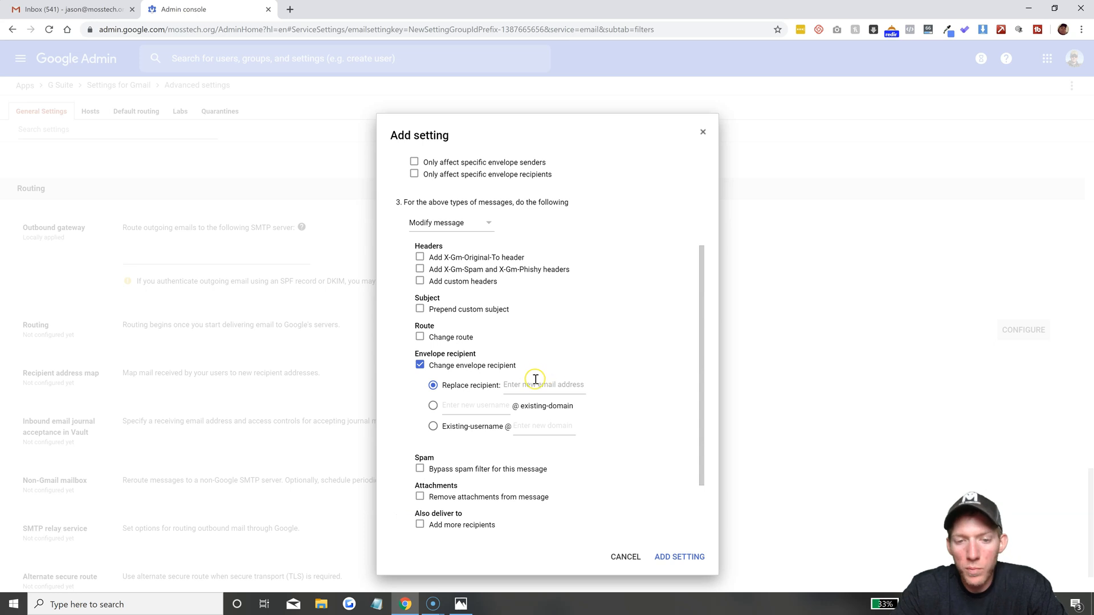
{"action": "left_click", "coordinate": [544, 385]}
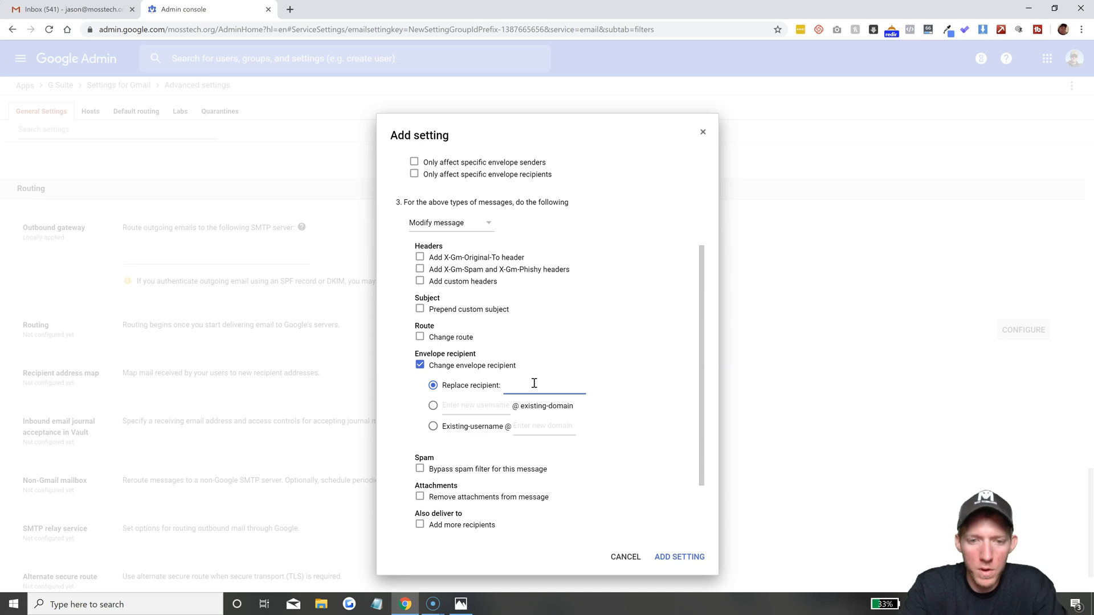
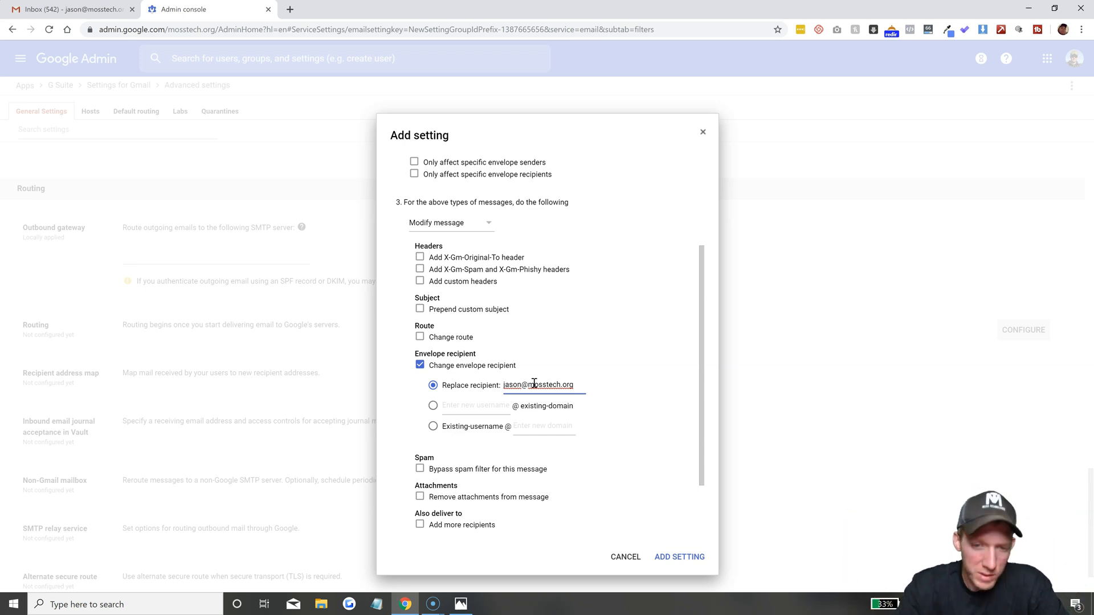
{"action": "mouse_move", "coordinate": [622, 370]}
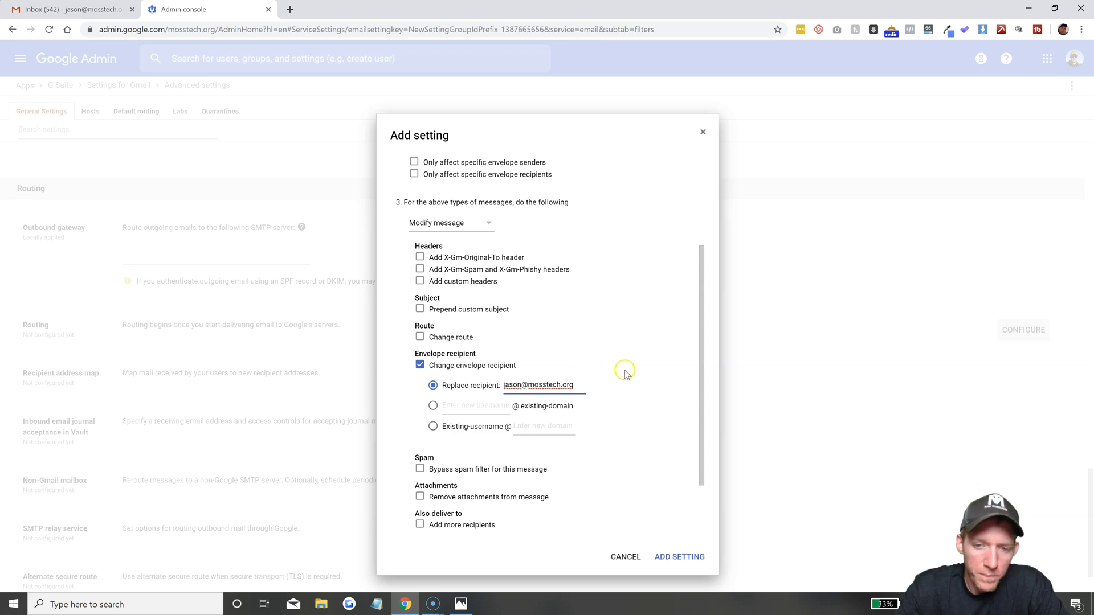
- Under Show options, uncheck Users and check Unrecognized / Catch-all account type
{"action": "scroll", "scroll_direction": "down", "scroll_amount": 3}
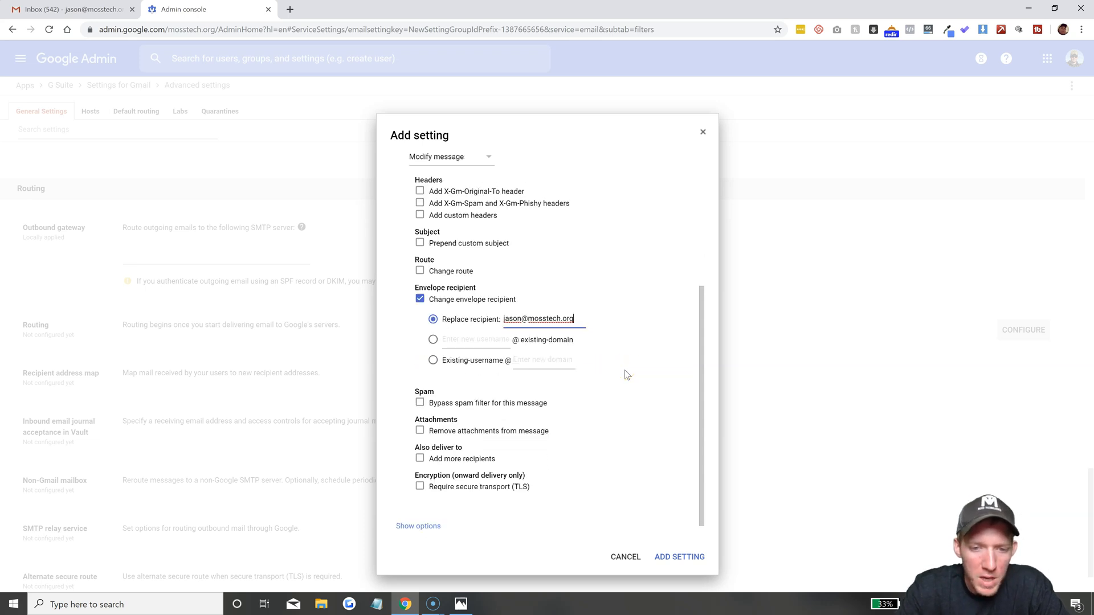
{"action": "scroll", "scroll_direction": "up", "scroll_amount": 3}
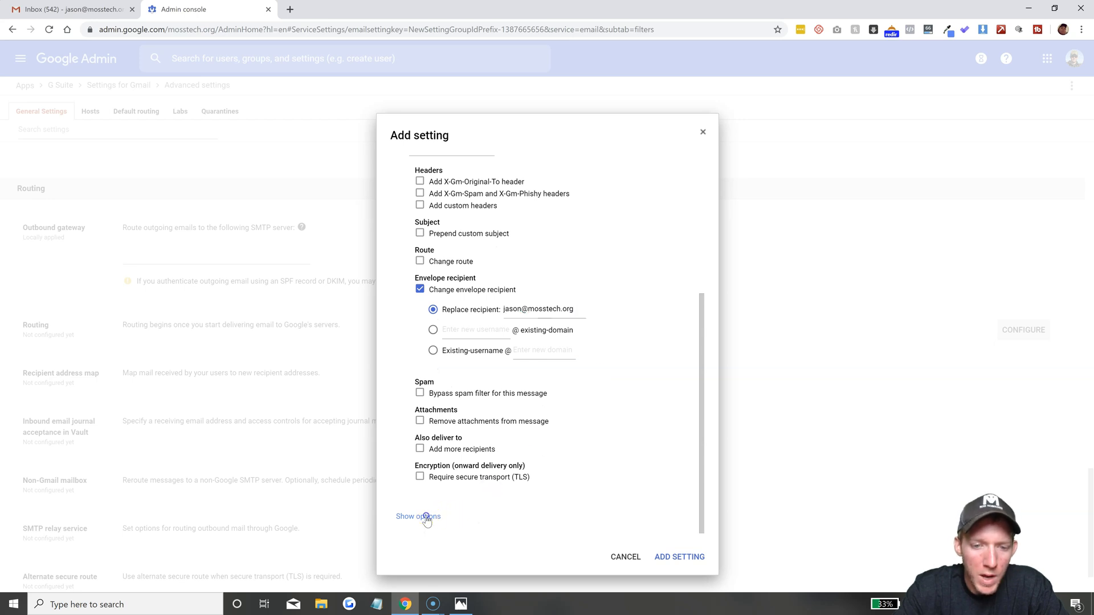
{"action": "left_click", "coordinate": [417, 516]}
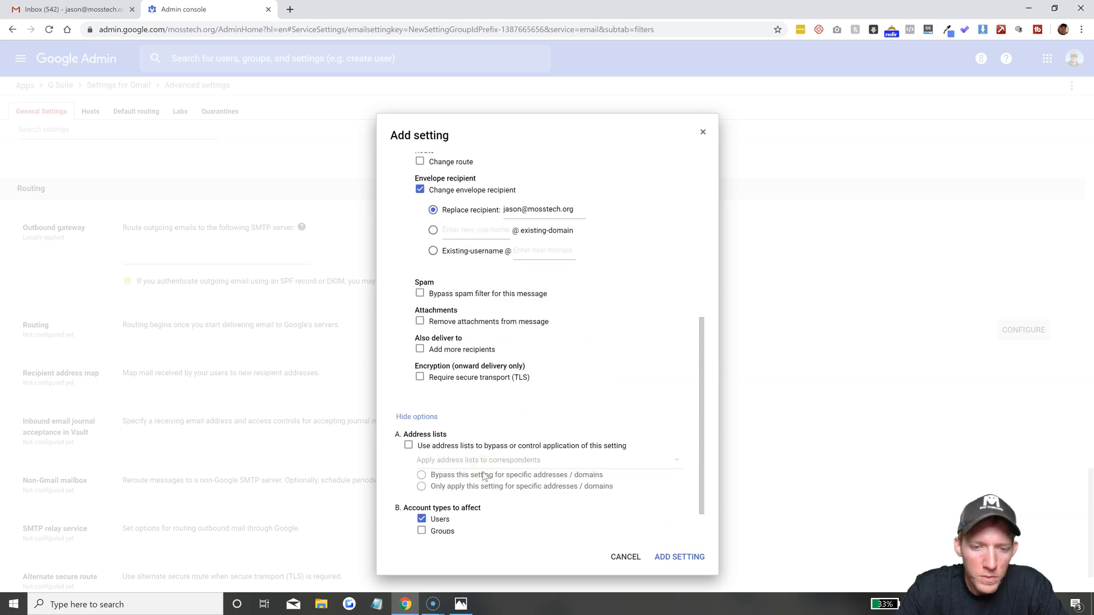
{"action": "scroll", "scroll_direction": "down", "scroll_amount": 3}
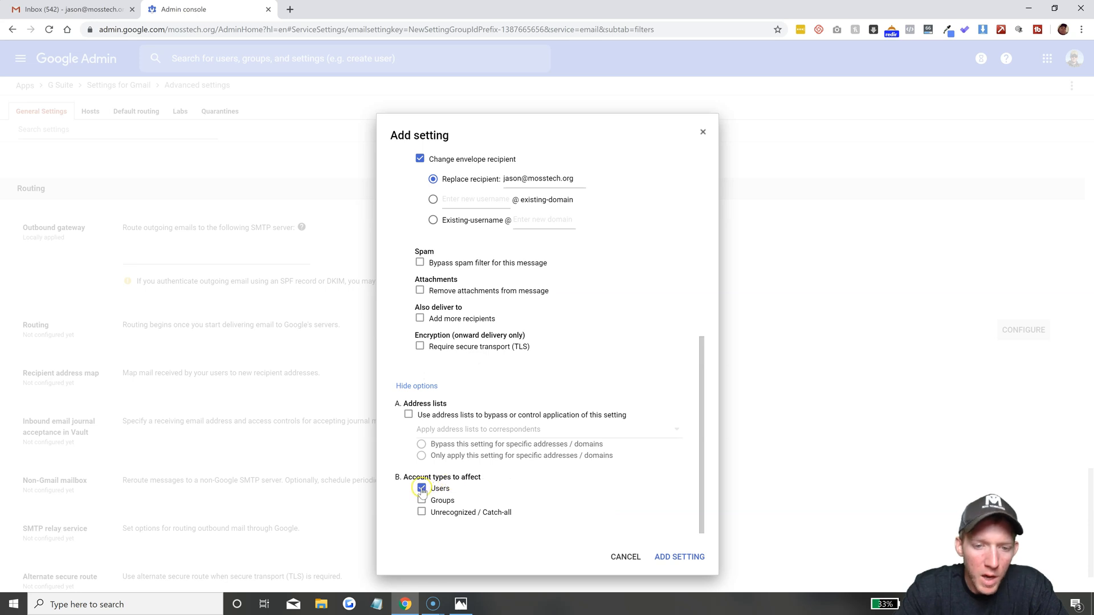
{"action": "left_click", "coordinate": [422, 489]}
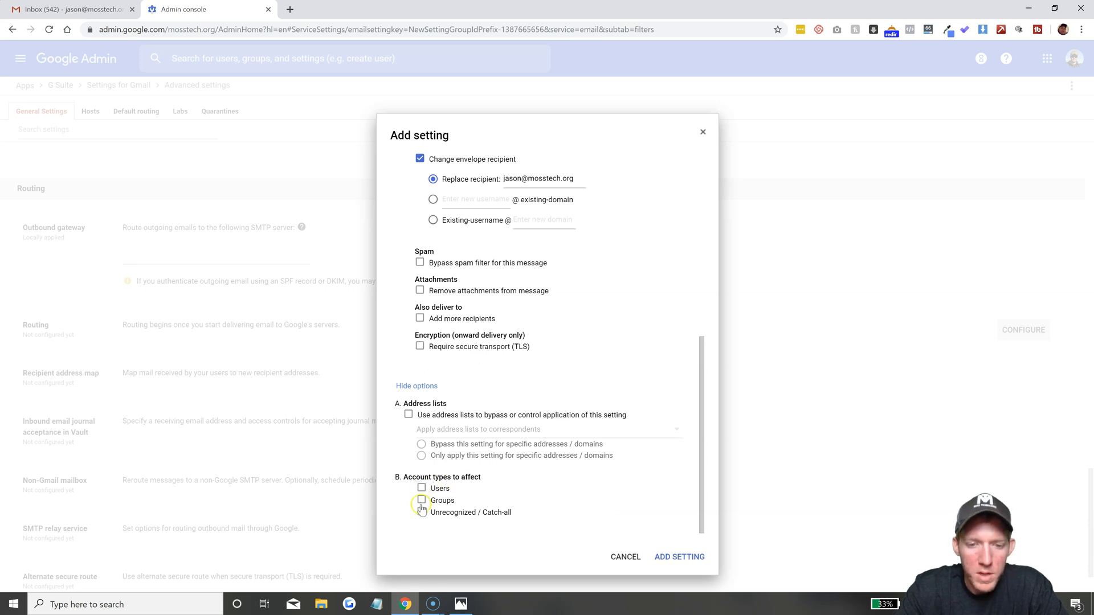
{"action": "left_click", "coordinate": [421, 512]}
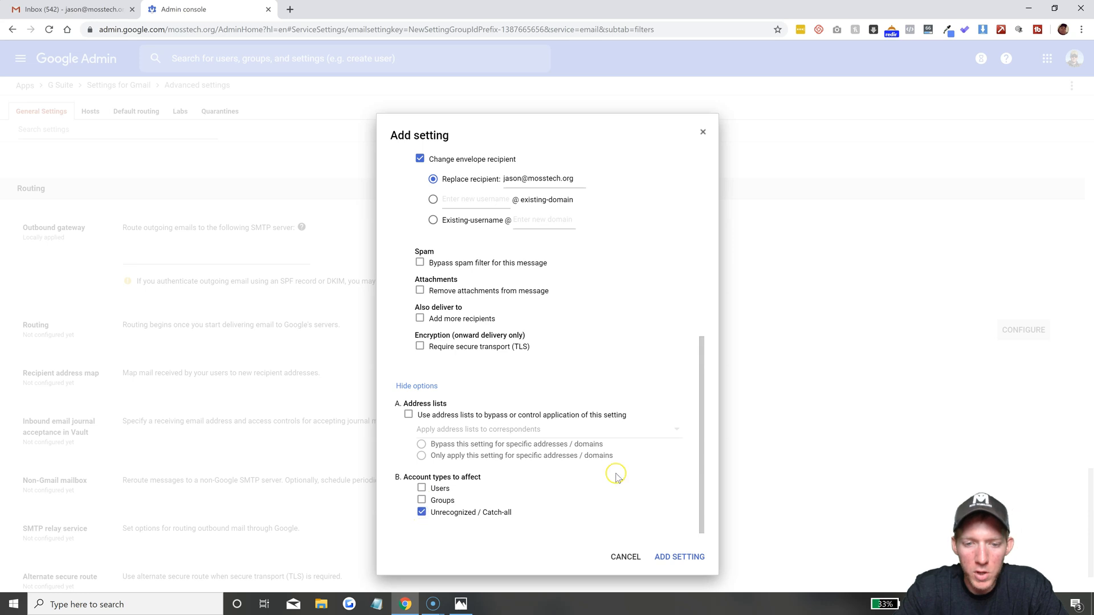
{"action": "scroll", "scroll_direction": "up", "scroll_amount": 3}
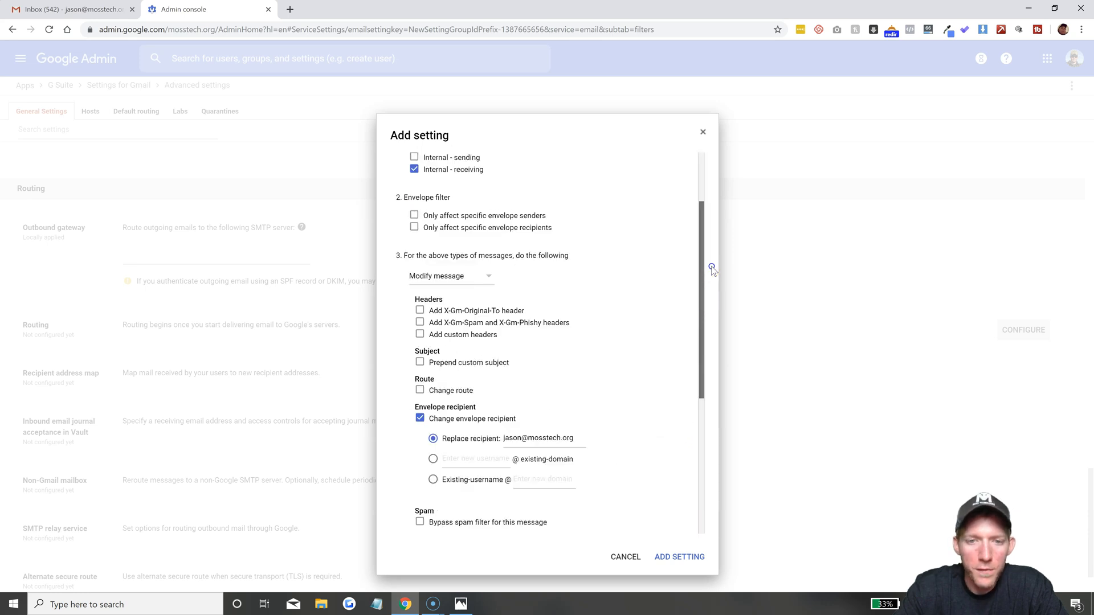
- Enter 'Catch All' as the routing setting's description
{"action": "scroll", "scroll_direction": "up", "scroll_amount": 3}
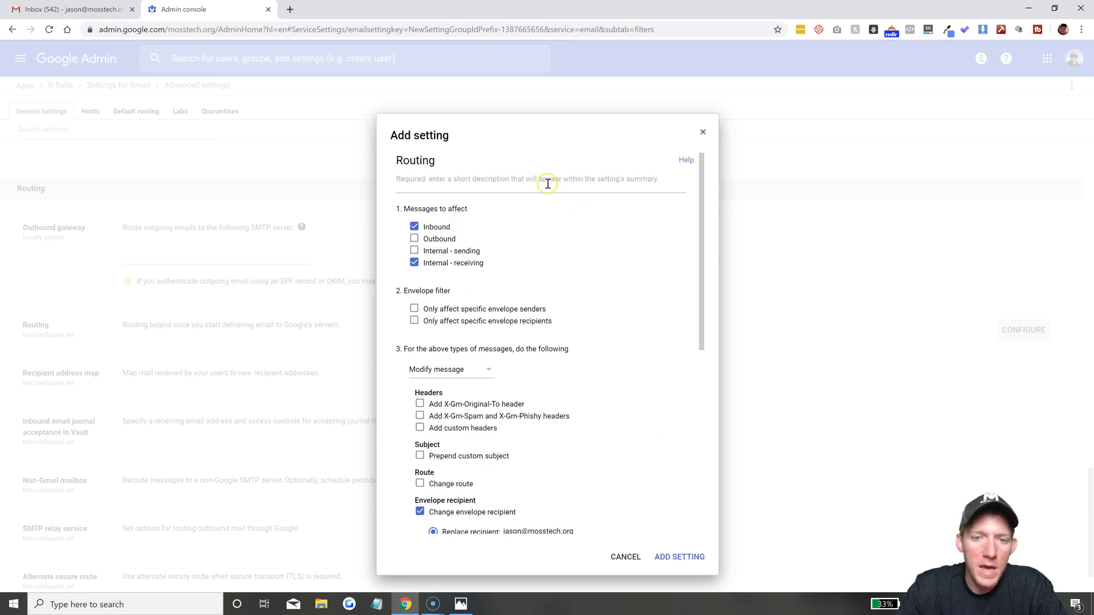
{"action": "left_click", "coordinate": [541, 190]}
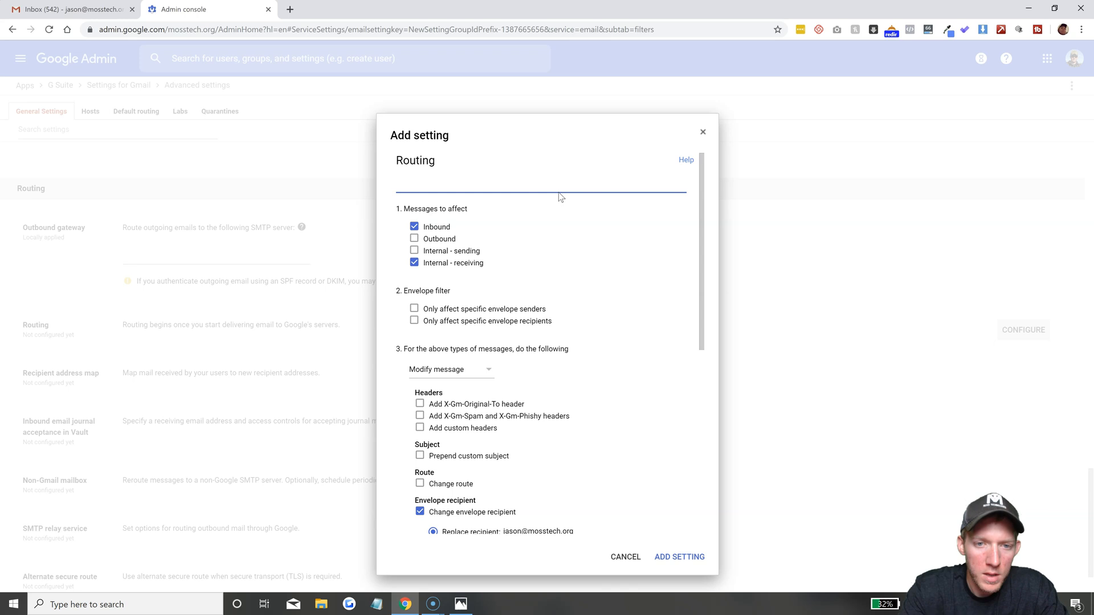
{"action": "type", "text": "Catch Al"}
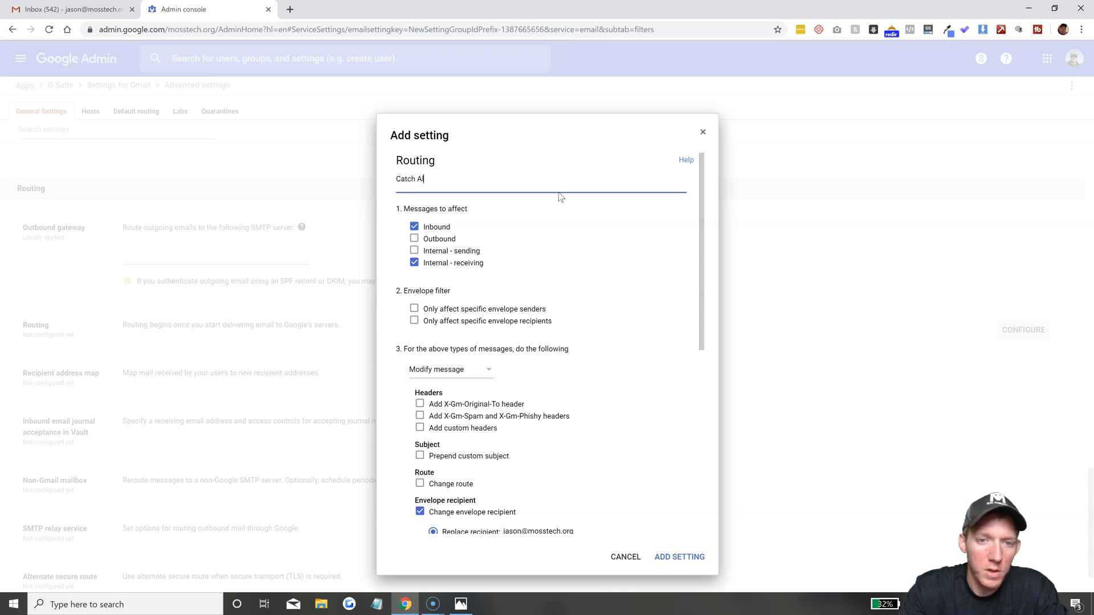
{"action": "type", "text": "l"}
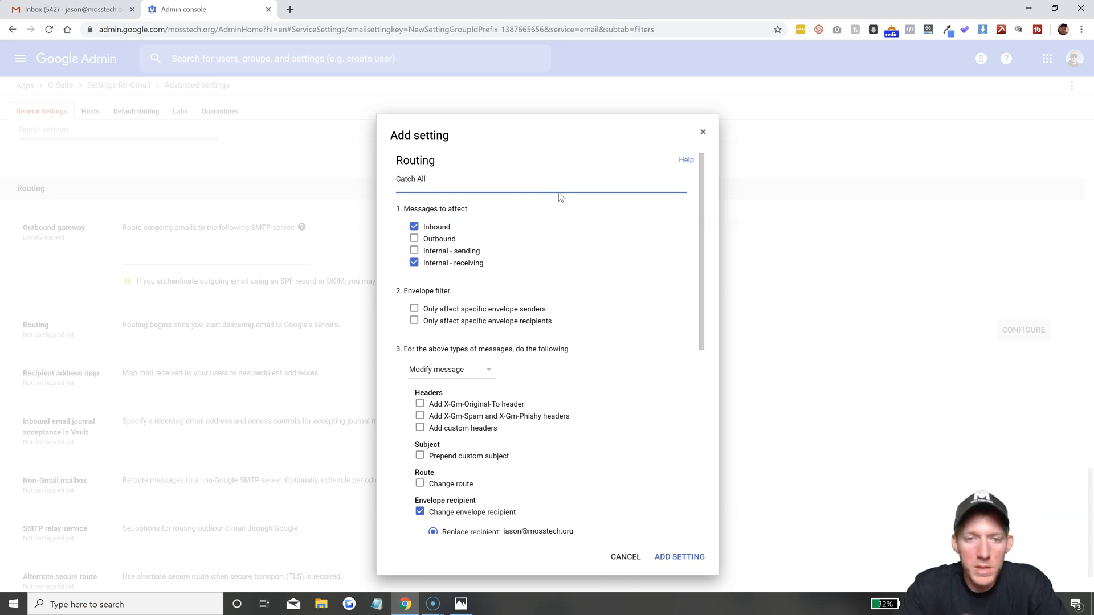
{"action": "mouse_move", "coordinate": [702, 211]}
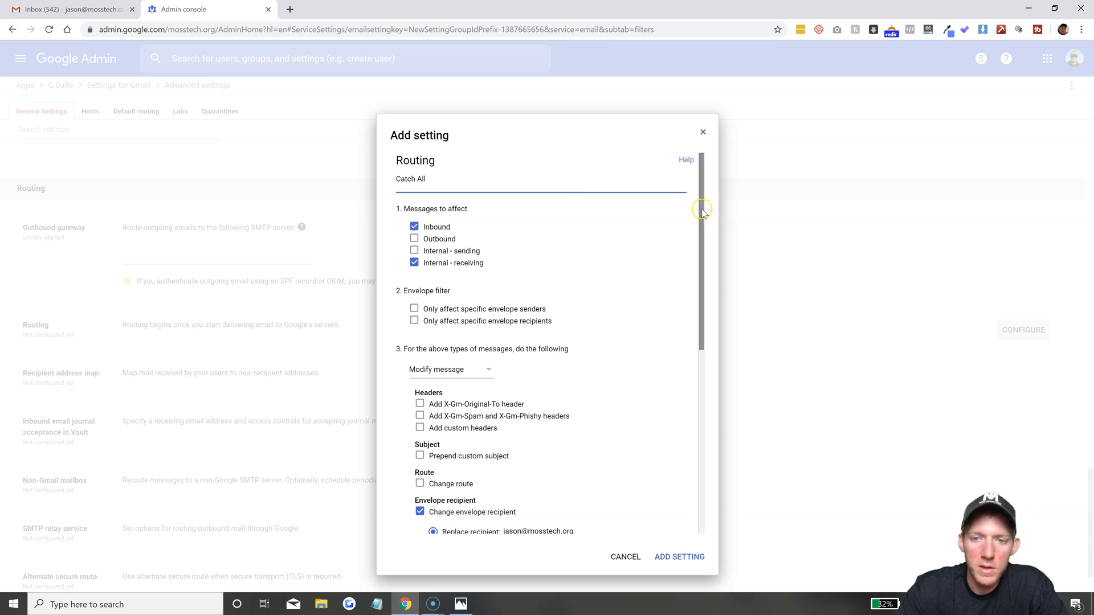
{"action": "scroll", "scroll_direction": "down", "scroll_amount": 3}
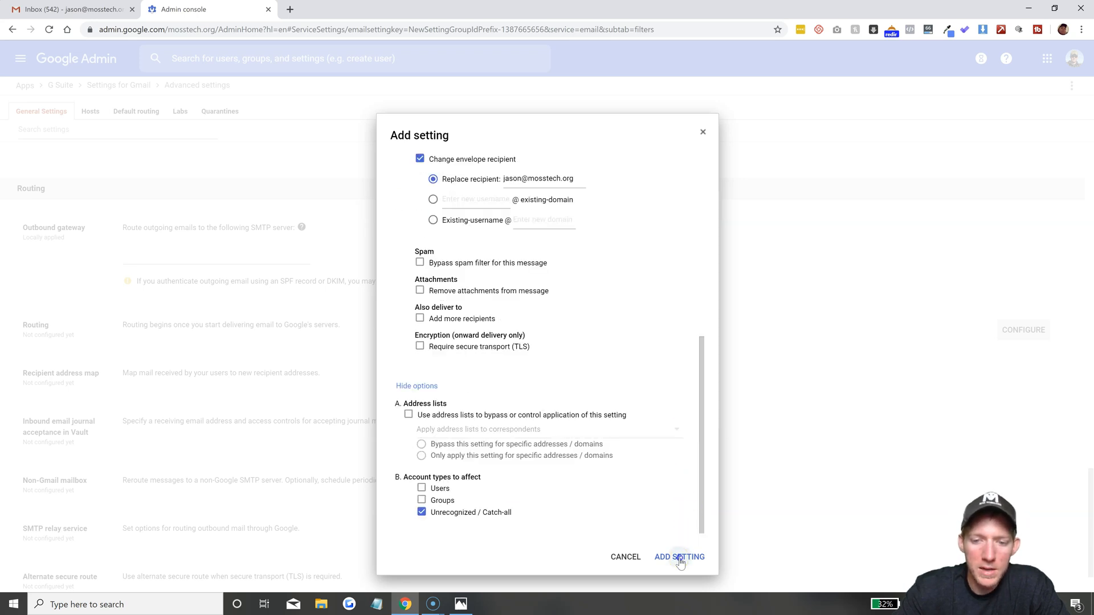
- Confirm with ADD SETTING so Catch All appears under Routing
{"action": "left_click", "coordinate": [679, 556]}
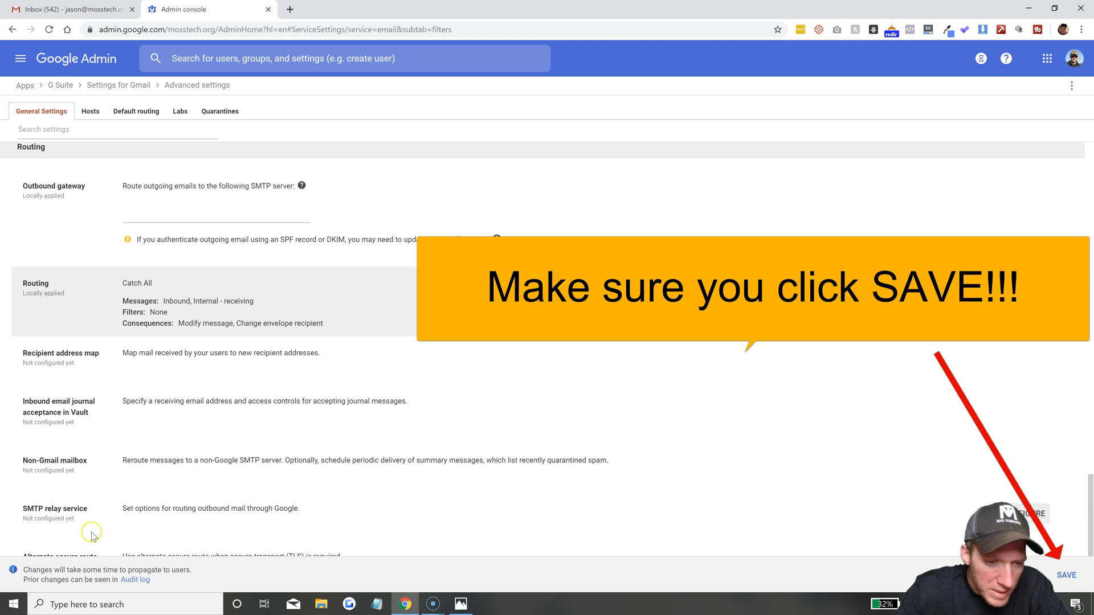
{"action": "mouse_move", "coordinate": [132, 588]}
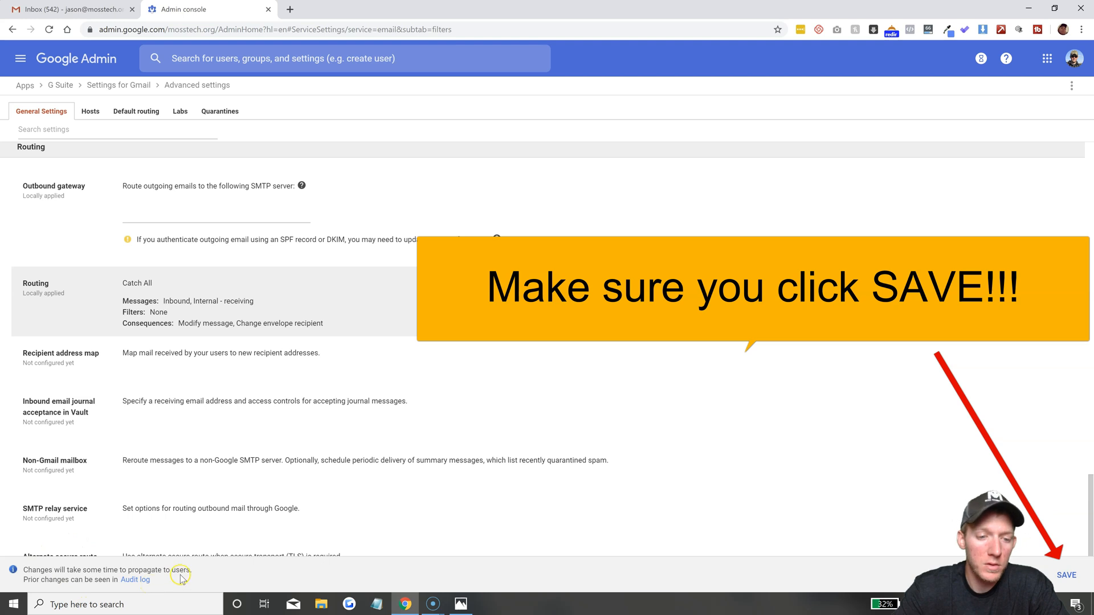
{"action": "mouse_move", "coordinate": [257, 546]}
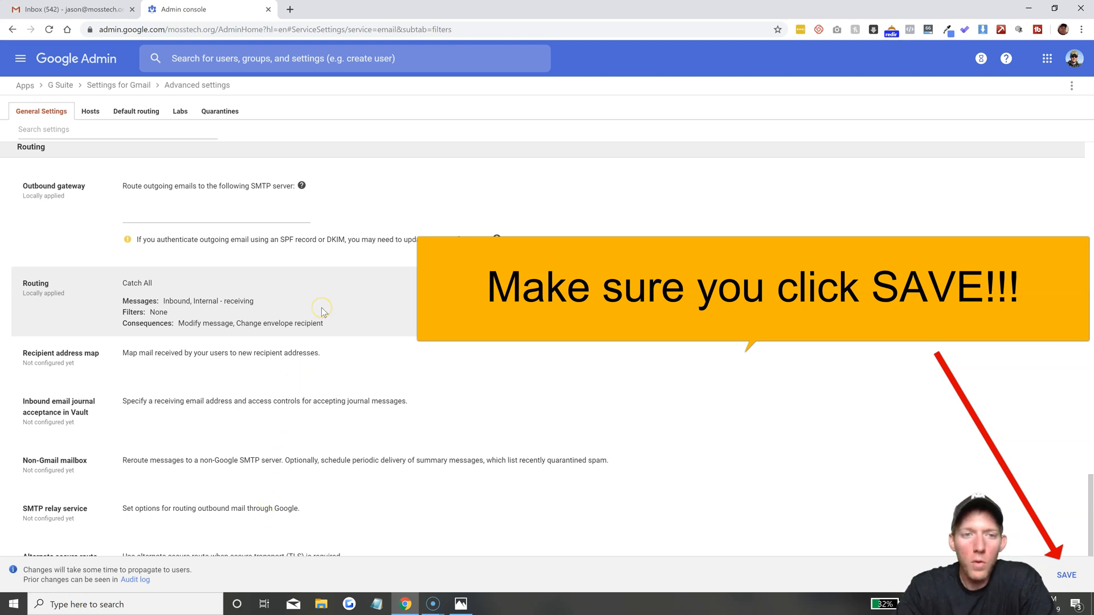
{"action": "mouse_move", "coordinate": [251, 272]}
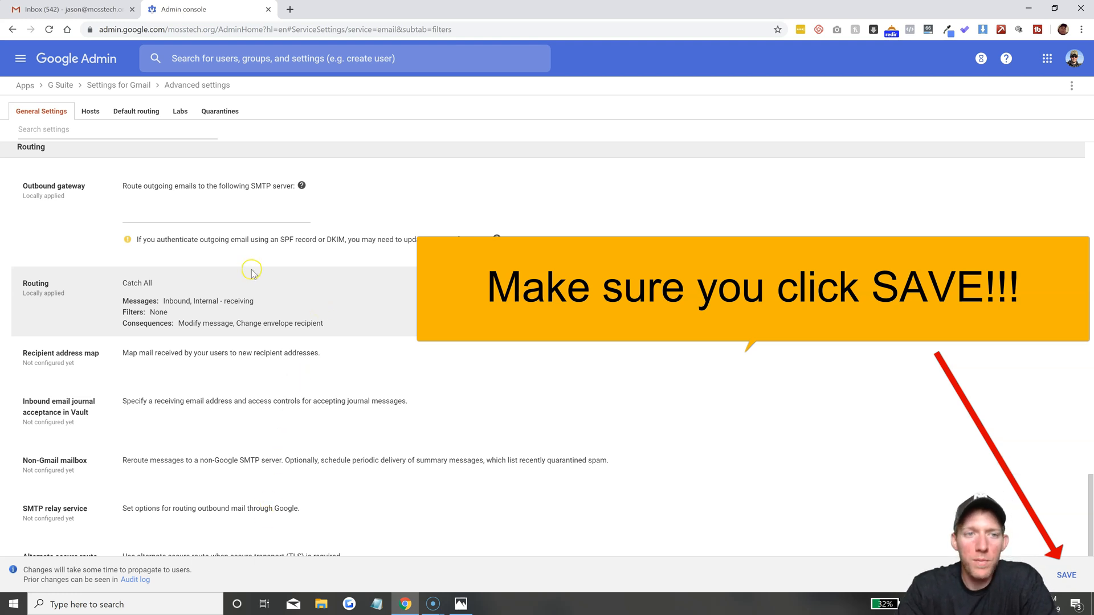
{"action": "mouse_move", "coordinate": [187, 254]}
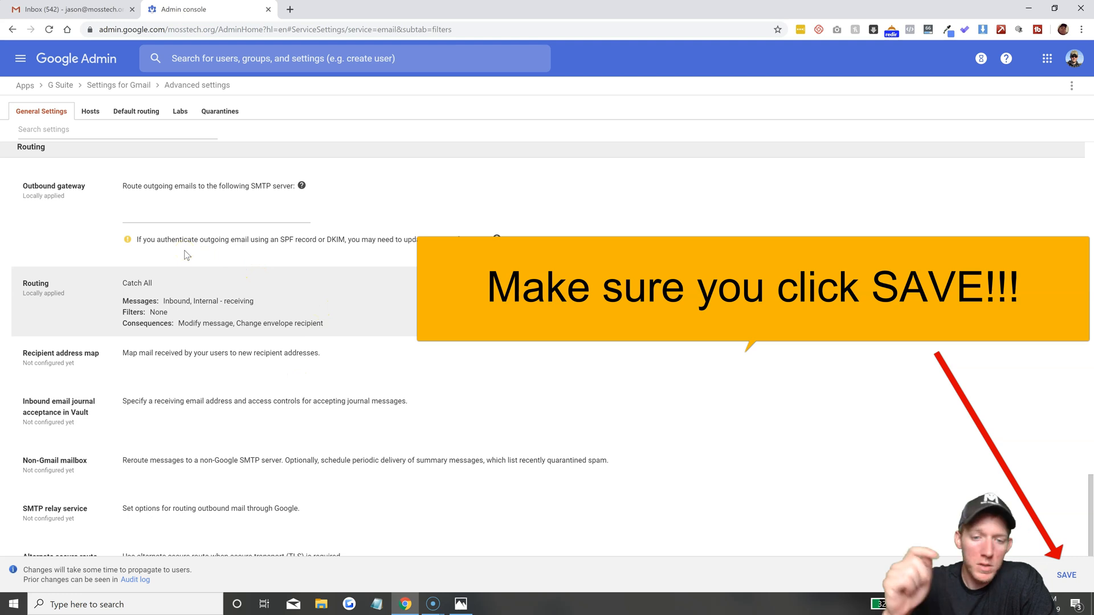